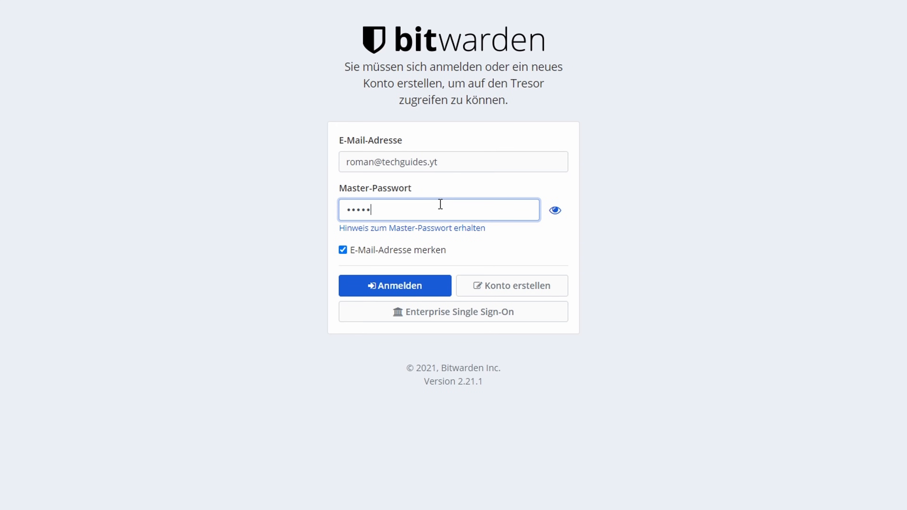
# Step: Sign in to the Bitwarden vault and switch to the Nextcloud browser tab
pyautogui.click(395, 285)
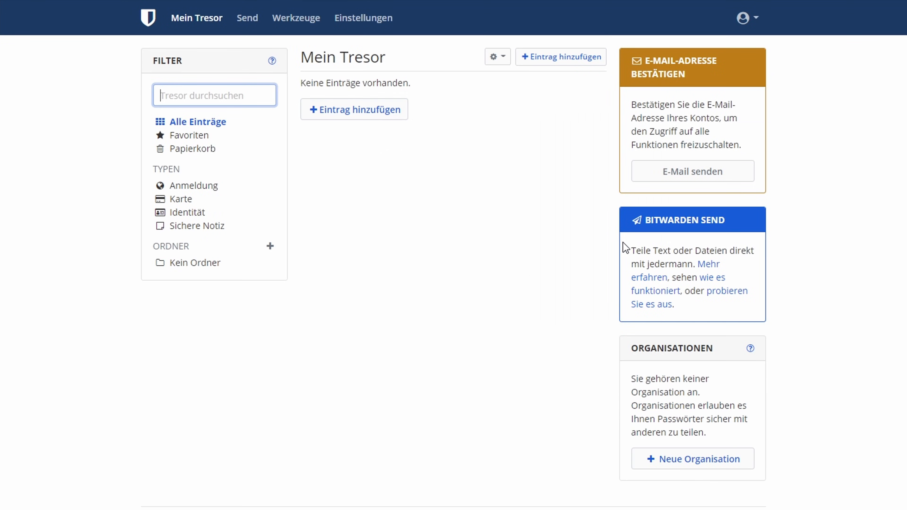
pyautogui.click(49, 8)
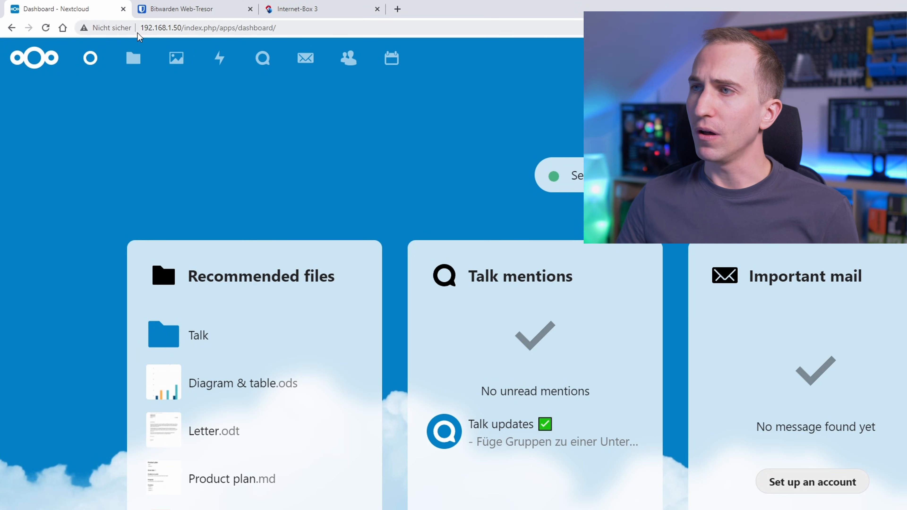
pyautogui.click(209, 28)
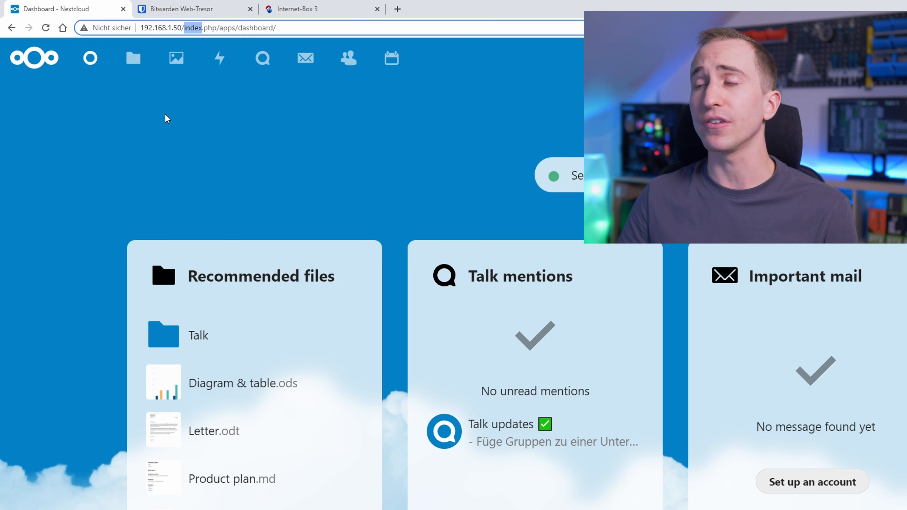
pyautogui.click(194, 9)
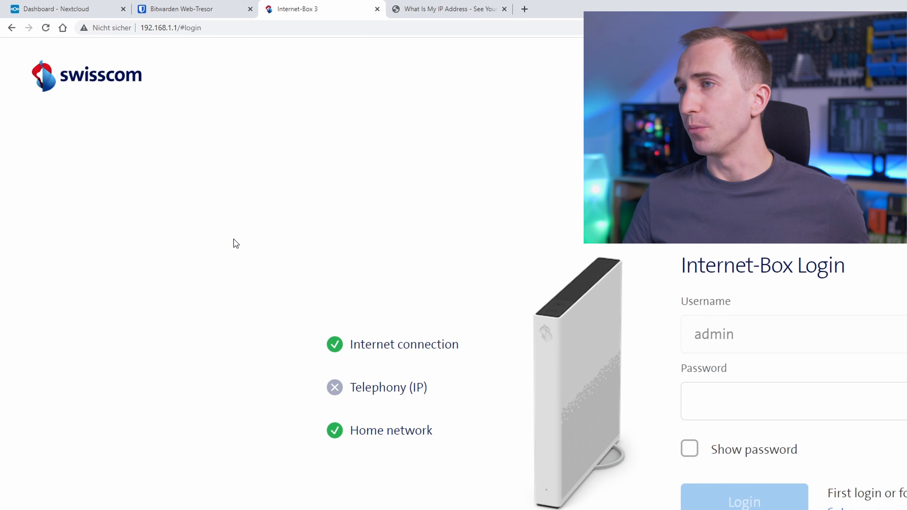
pyautogui.moveTo(174, 204)
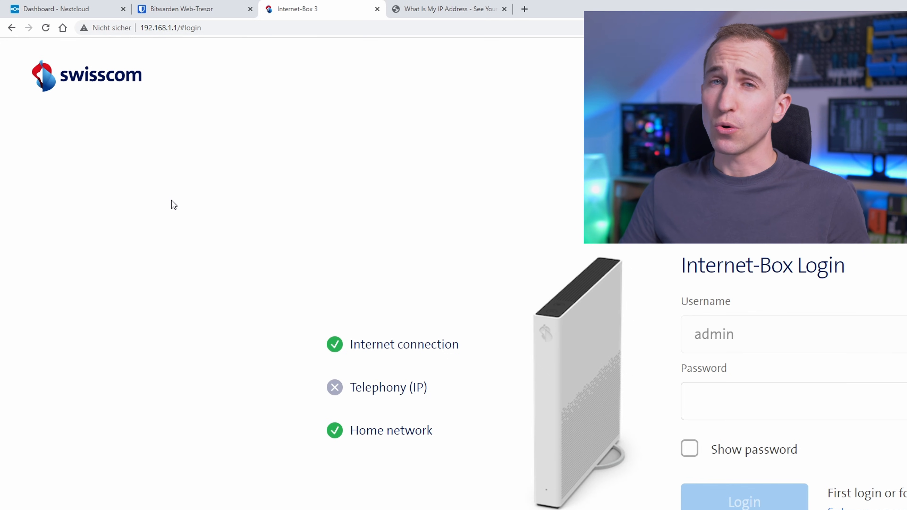
pyautogui.moveTo(183, 42)
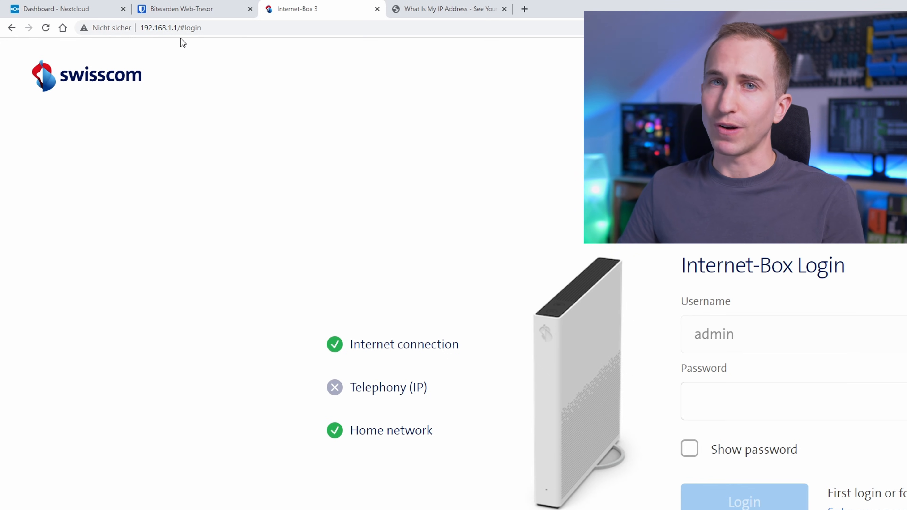
# Step: Highlight the router's local address, then bring up the Windows command prompt
pyautogui.click(167, 27)
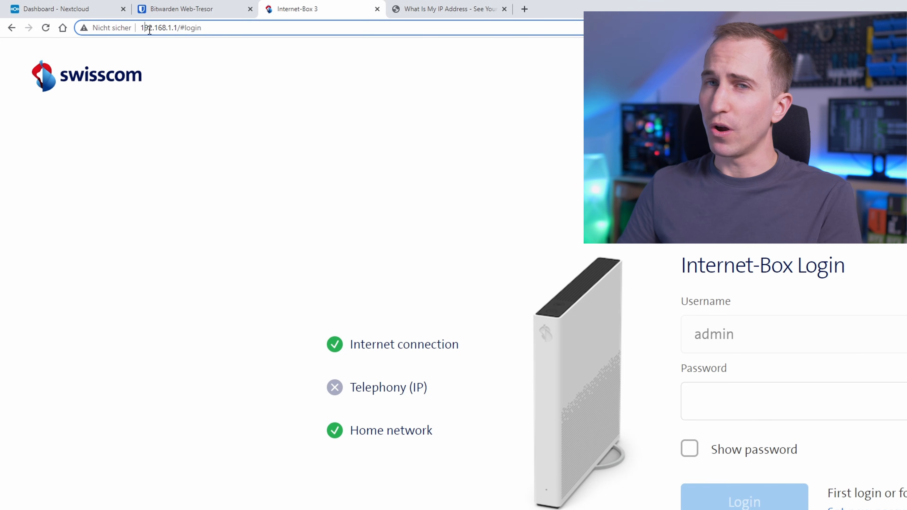
pyautogui.moveTo(151, 85)
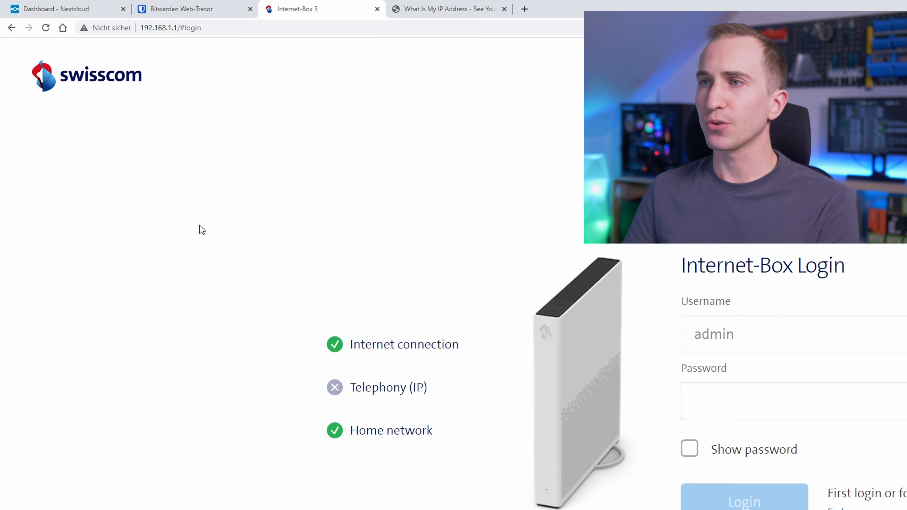
pyautogui.click(95, 503)
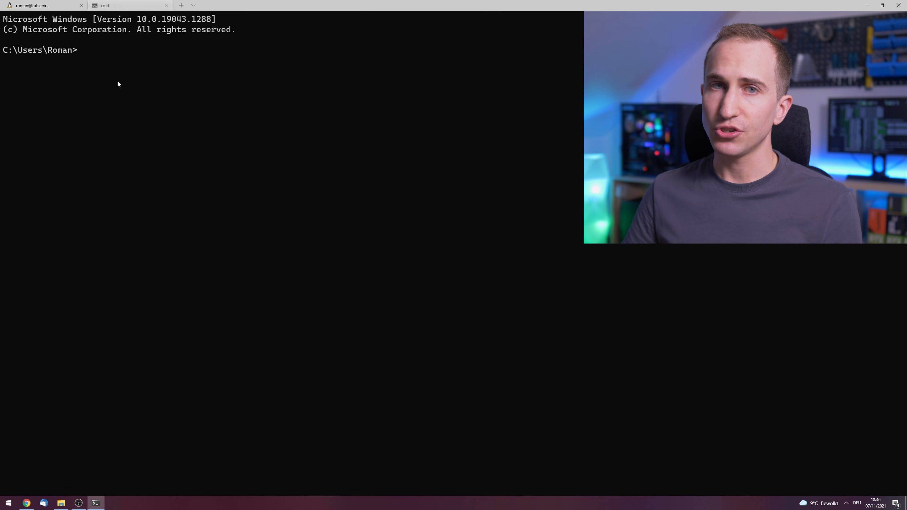
# Step: Run ipconfig and review the Ethernet 2 adapter details
pyautogui.write('ipconf')
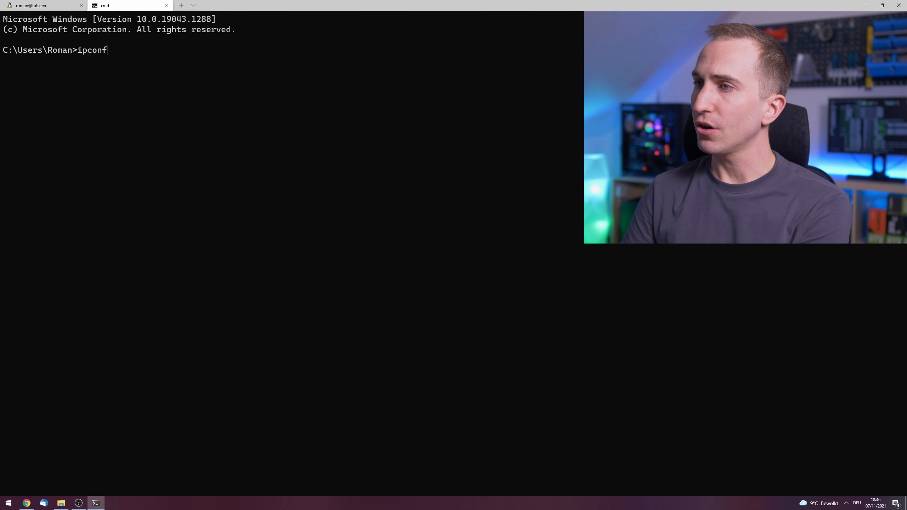
pyautogui.press('Return')
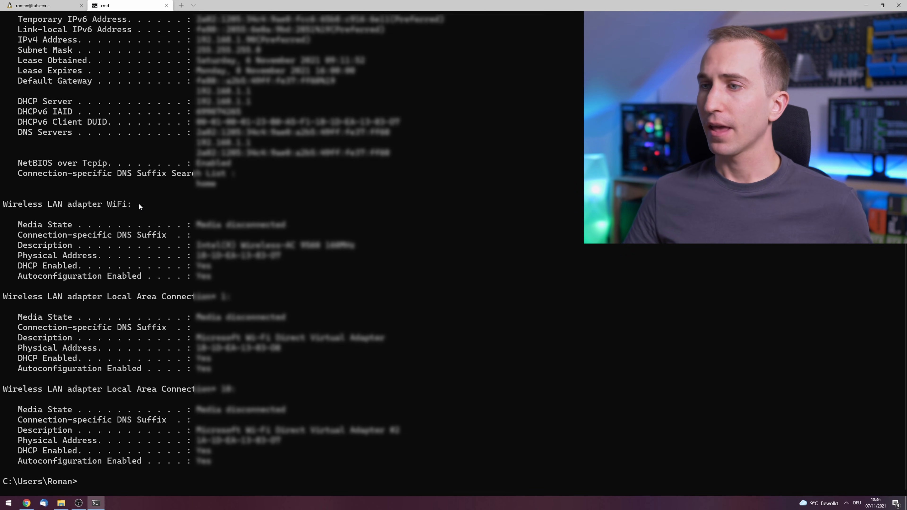
pyautogui.scroll(3)
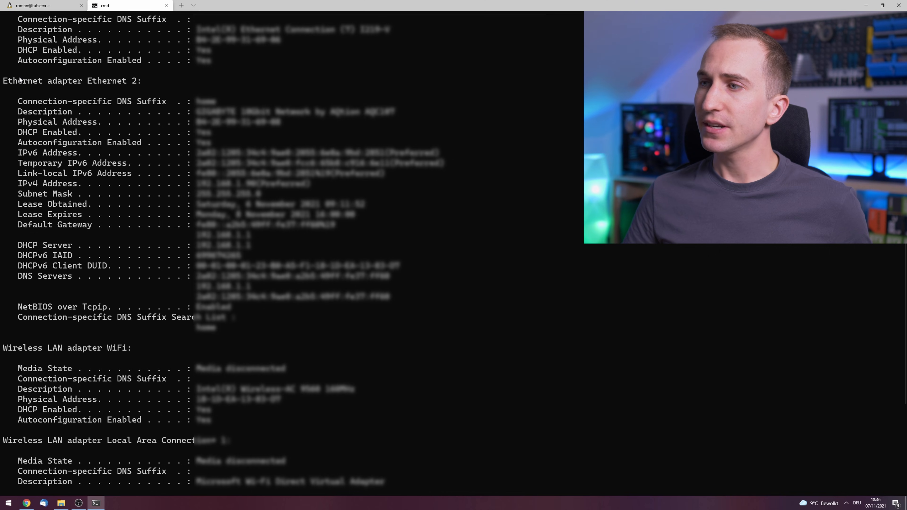
pyautogui.moveTo(30, 92)
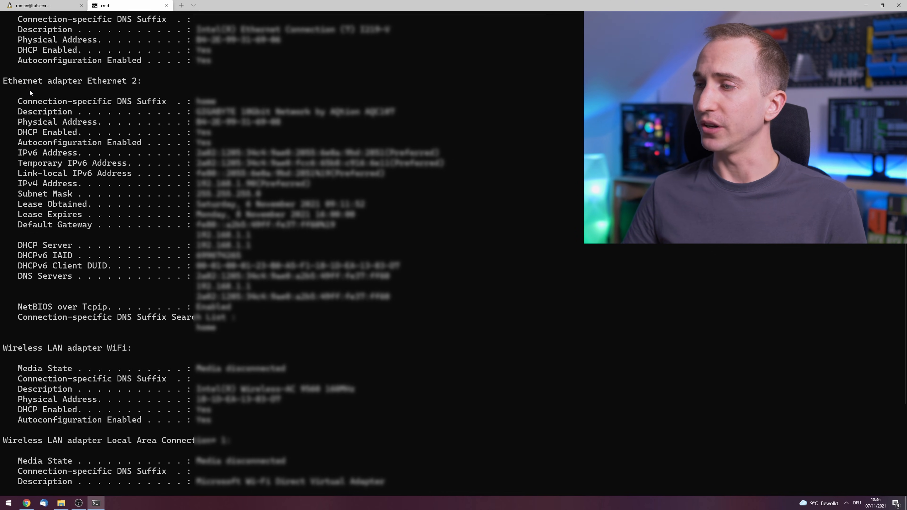
pyautogui.doubleClick(54, 225)
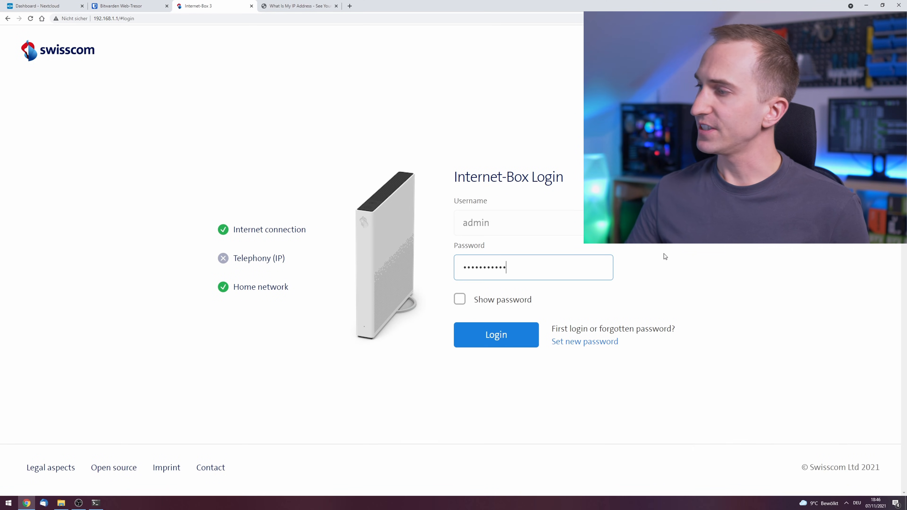
# Step: Log in to the Internet-Box and reach the network IP settings showing 192.168.1.1
pyautogui.click(496, 335)
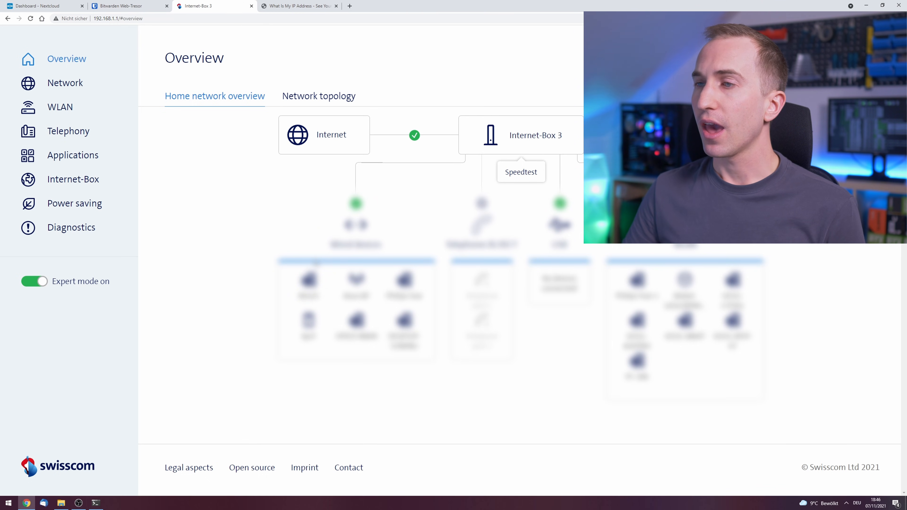
pyautogui.moveTo(65, 83)
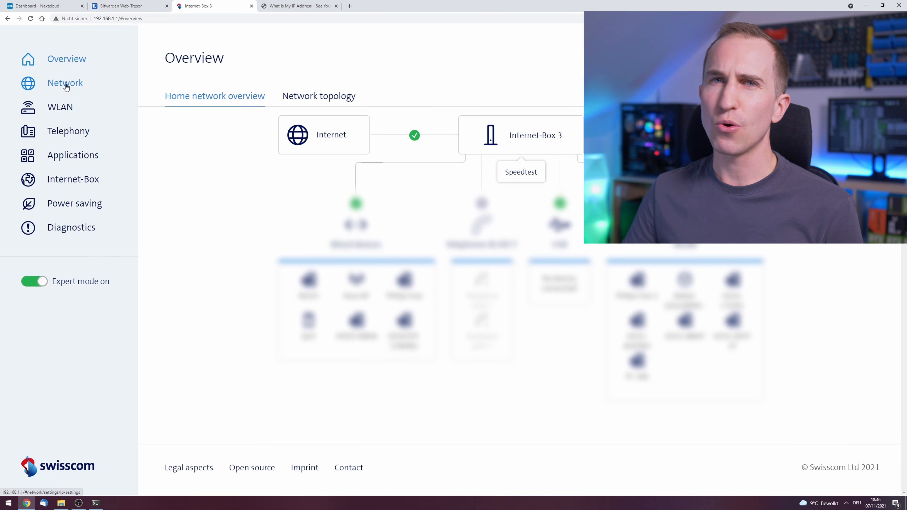
pyautogui.click(65, 82)
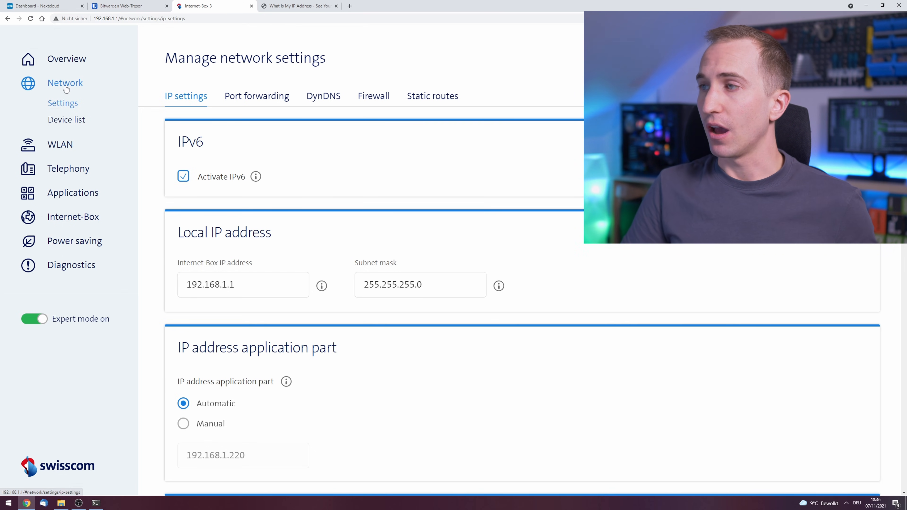
pyautogui.moveTo(2, 323)
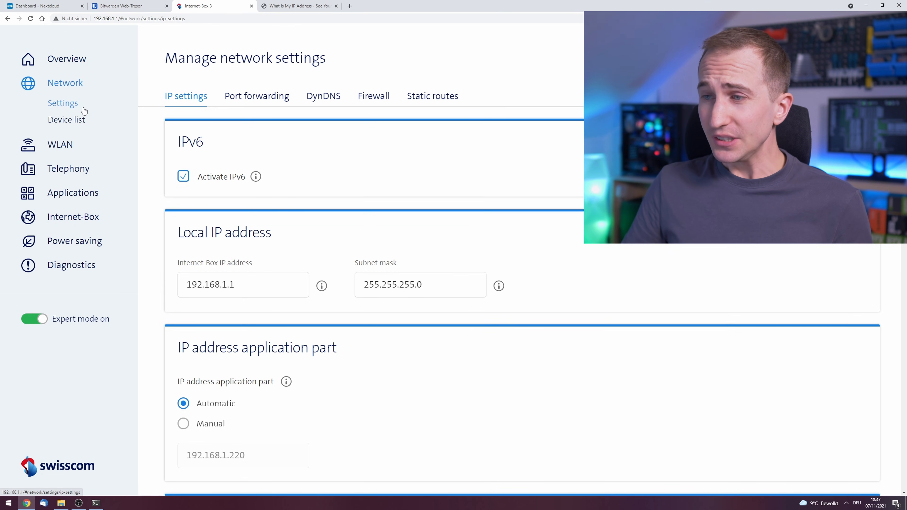
pyautogui.moveTo(52, 95)
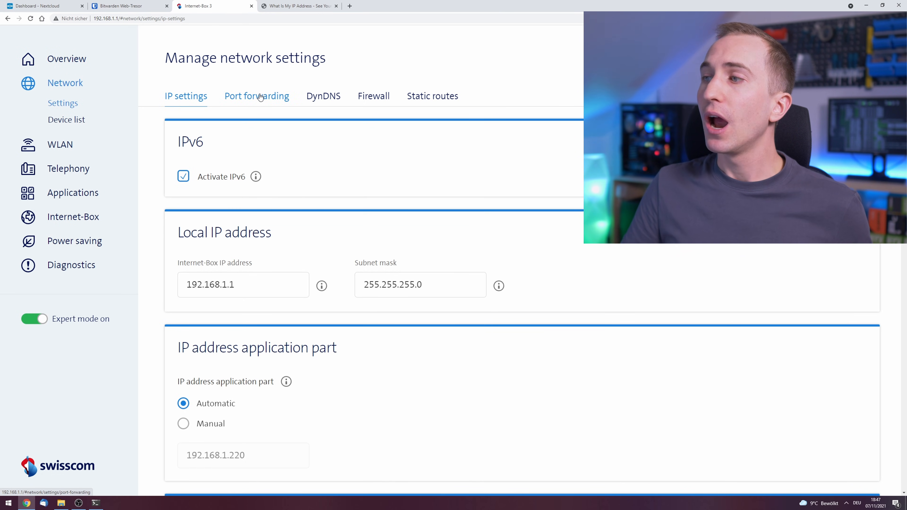
# Step: Review the port forwarding list and confirm the HTTP rule uses entry port 80 over TCP
pyautogui.click(256, 96)
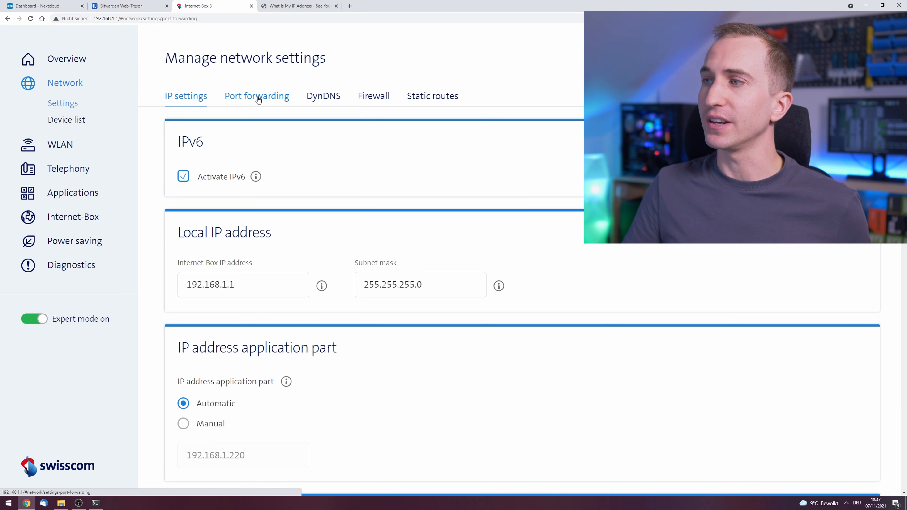
pyautogui.click(256, 96)
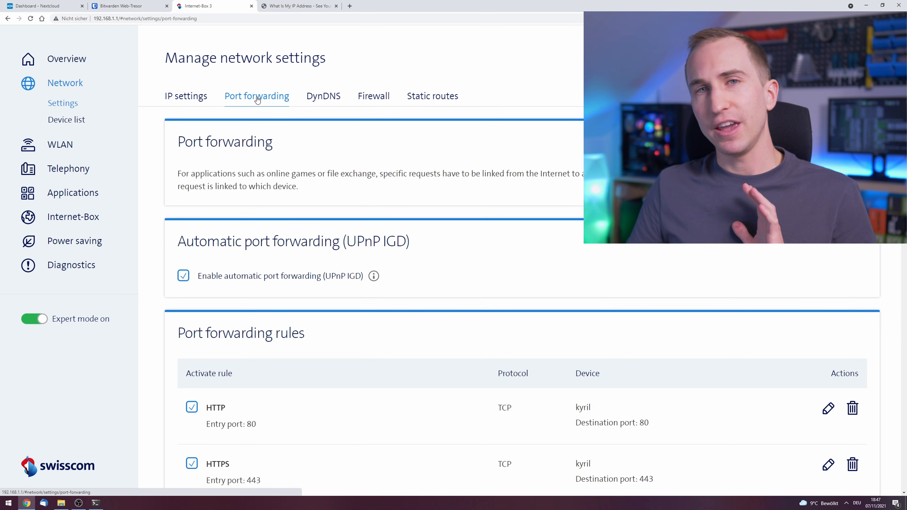
pyautogui.moveTo(90, 328)
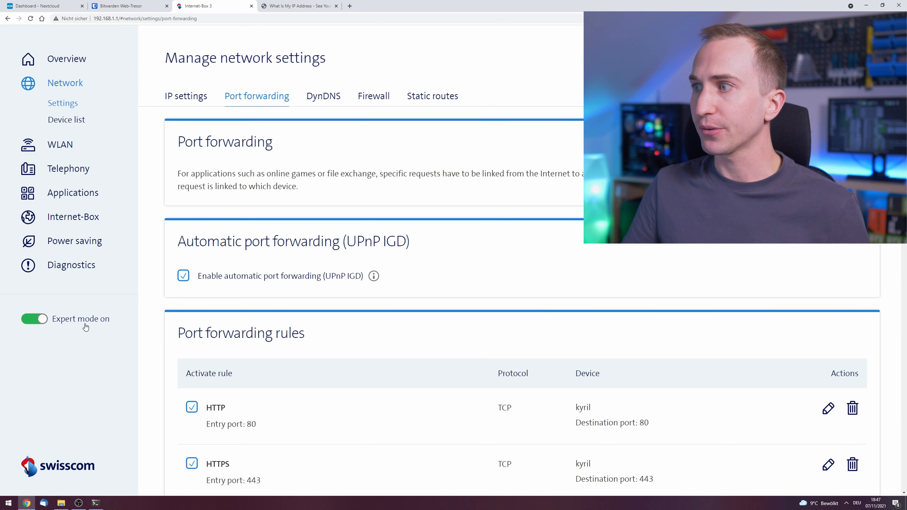
pyautogui.moveTo(306, 324)
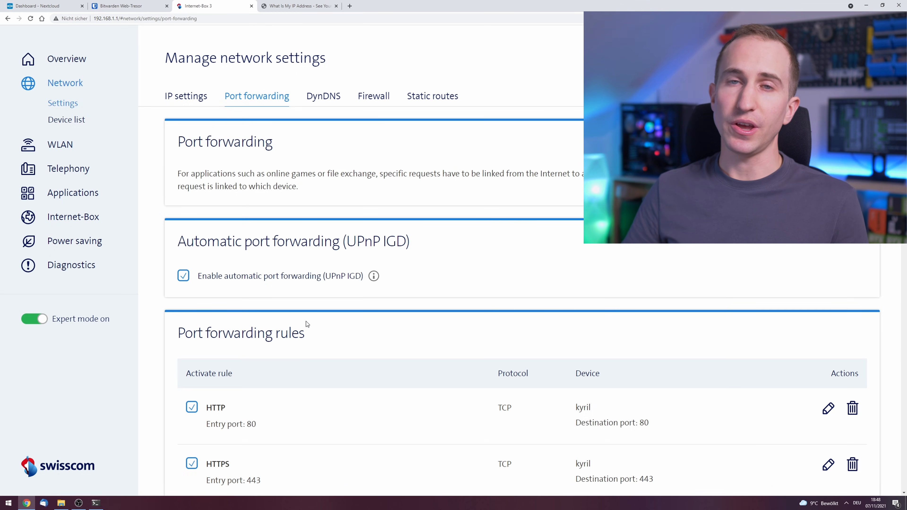
pyautogui.scroll(-3)
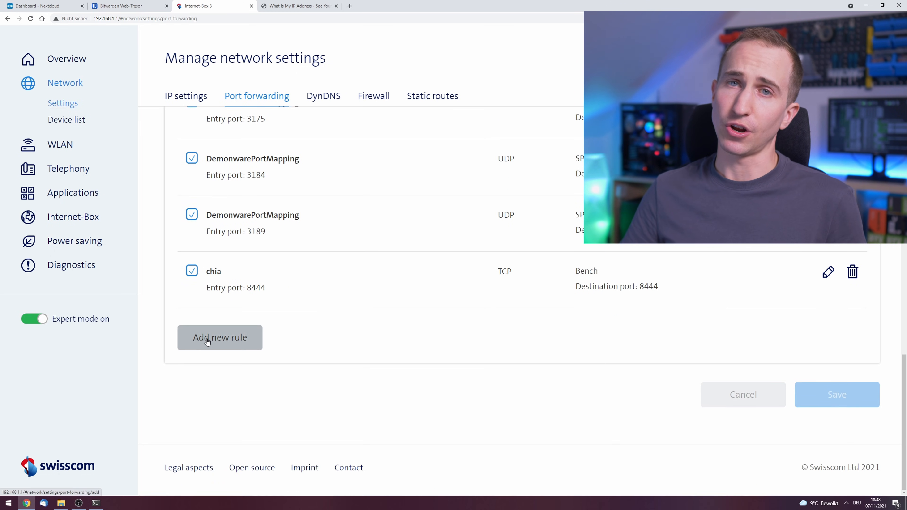
pyautogui.scroll(3)
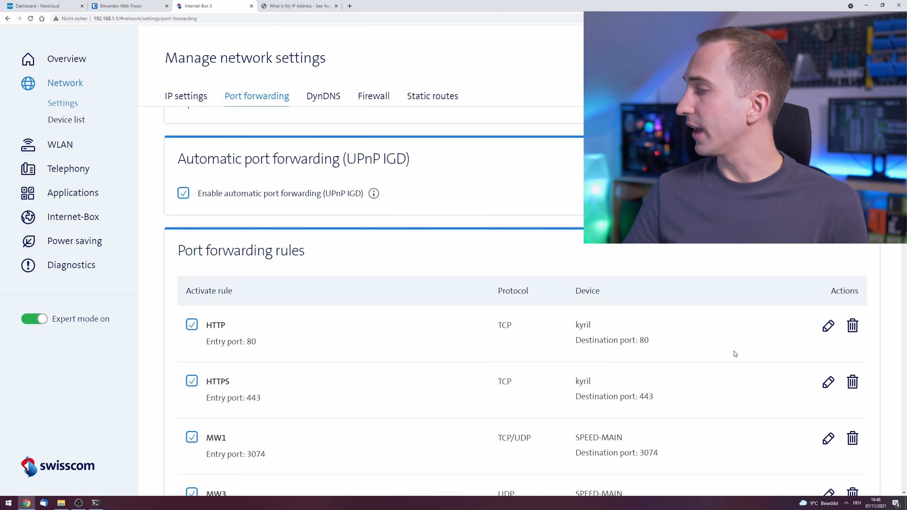
pyautogui.click(828, 325)
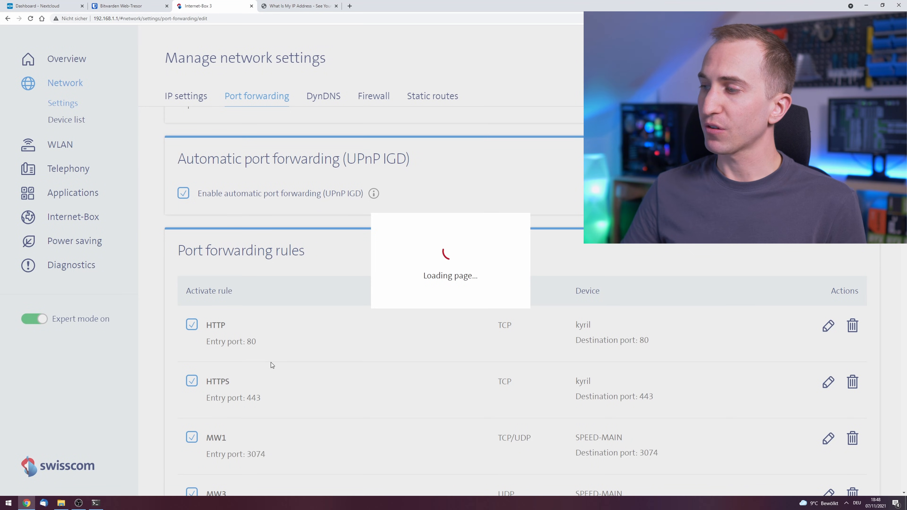
pyautogui.click(828, 325)
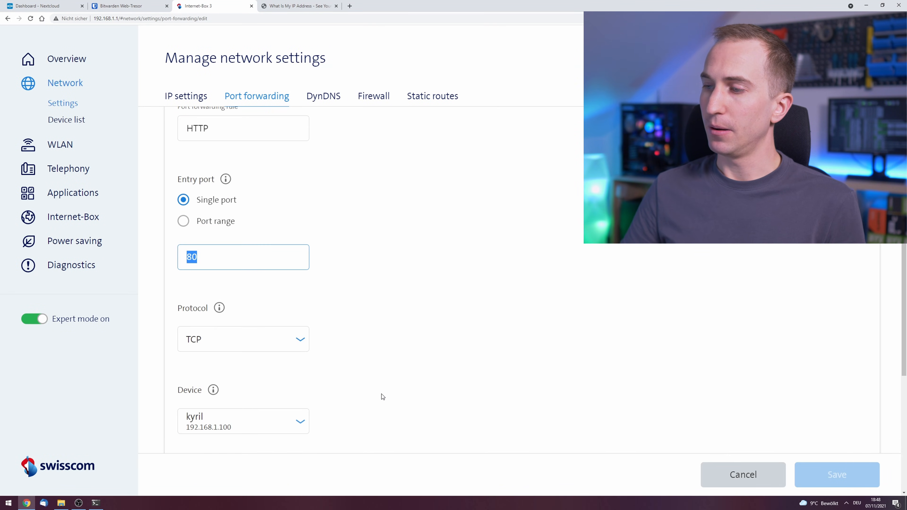
pyautogui.scroll(-3)
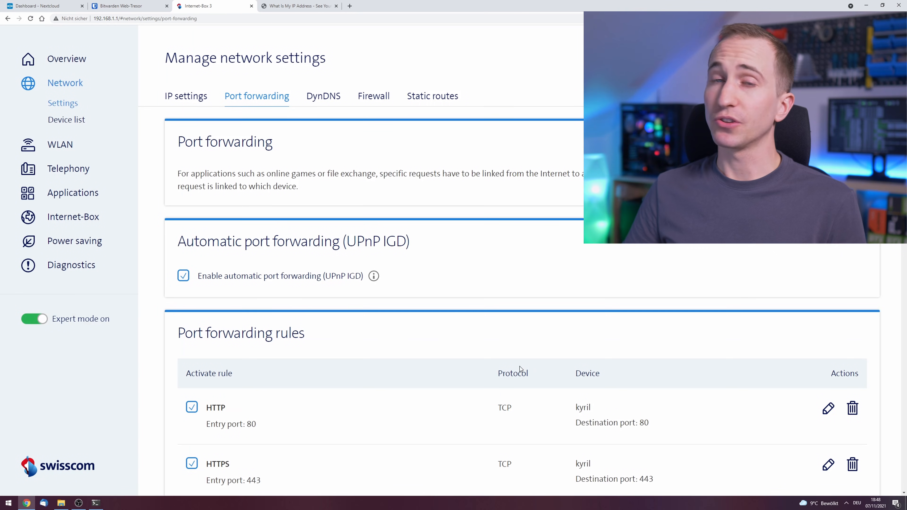
# Step: Confirm the HTTPS rule forwards entry port 443 over TCP to the server
pyautogui.scroll(-3)
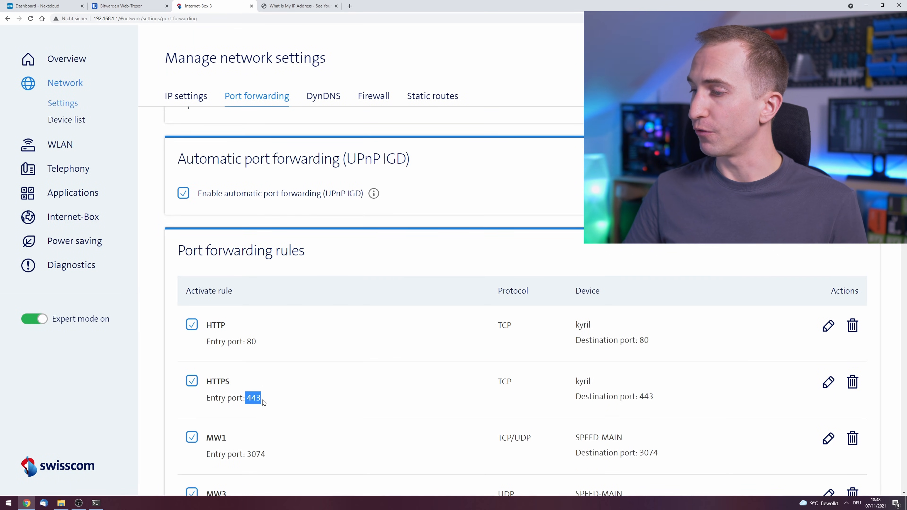
pyautogui.click(828, 383)
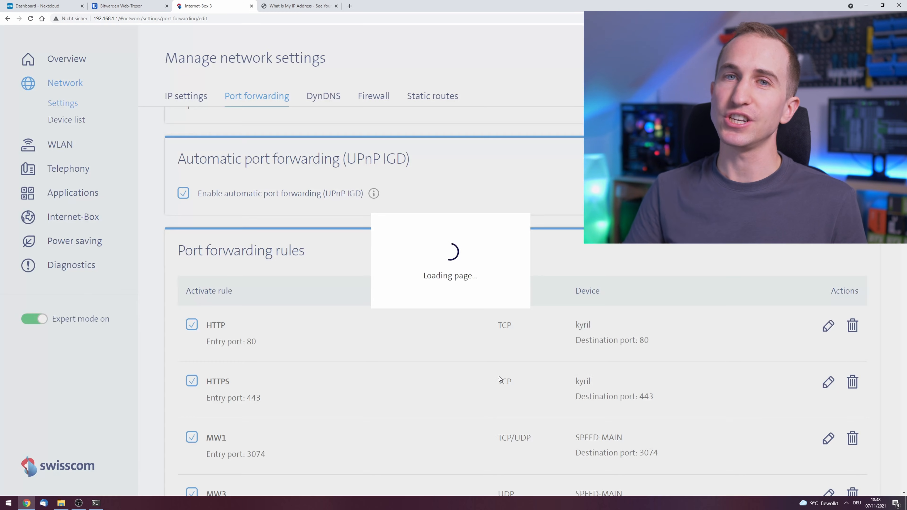
pyautogui.click(828, 381)
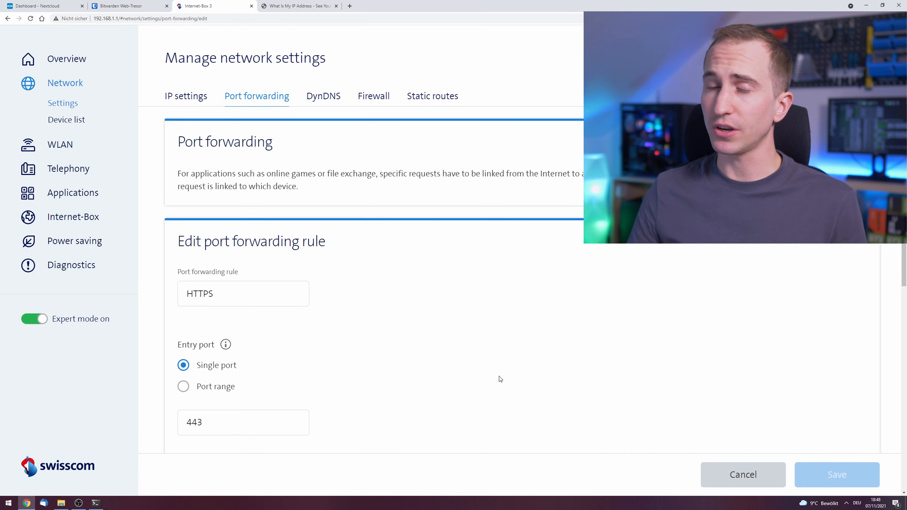
pyautogui.scroll(-3)
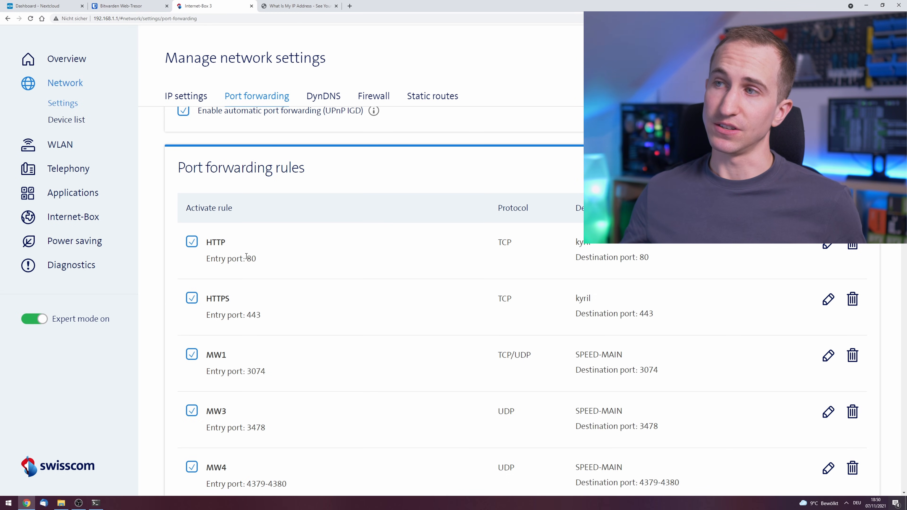
pyautogui.doubleClick(251, 315)
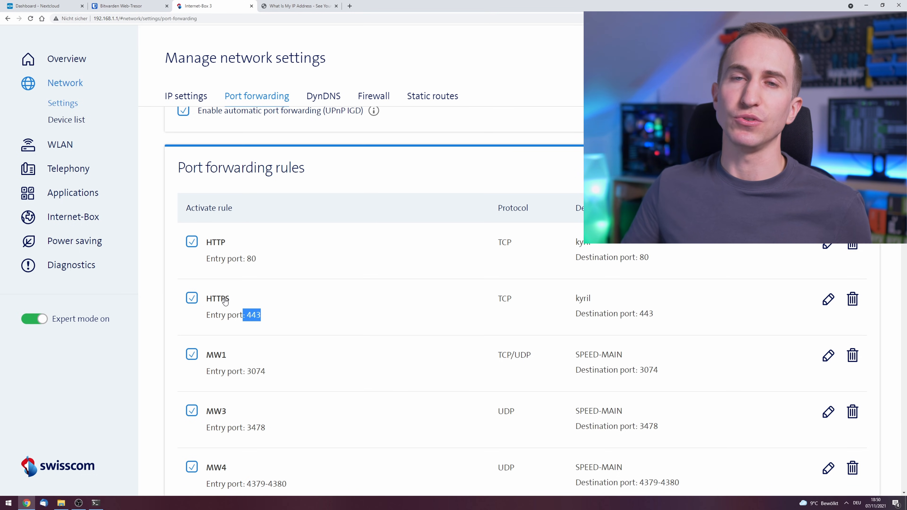
pyautogui.click(323, 96)
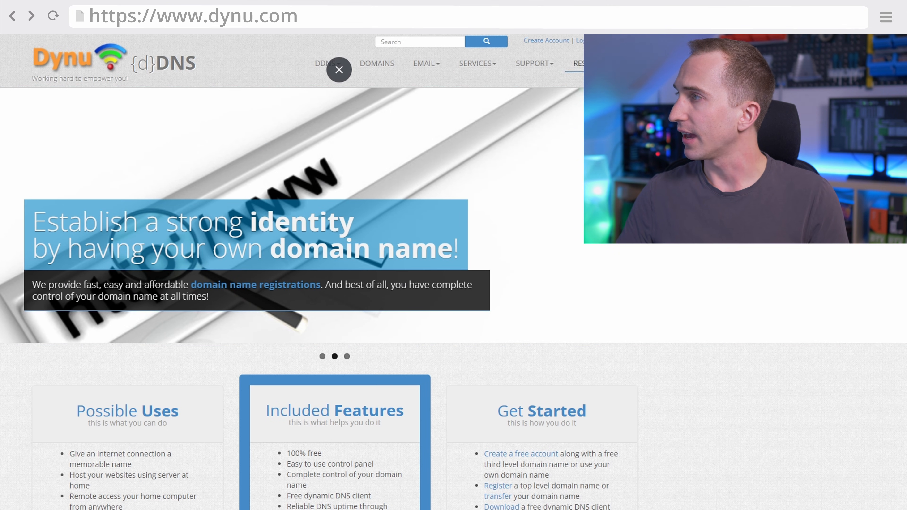
# Step: Fill in the Dynu Create Account form with a Bitwarden-generated password and submit it
pyautogui.click(545, 40)
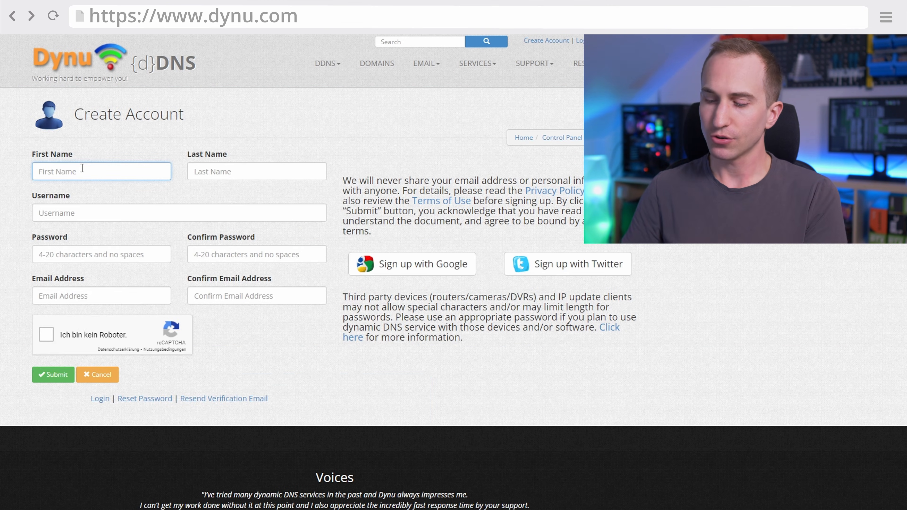
pyautogui.rightClick(101, 254)
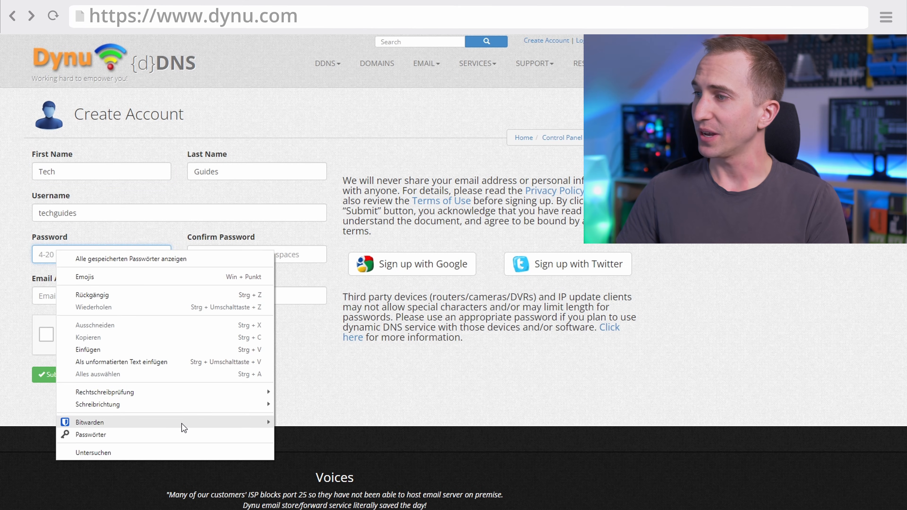
pyautogui.click(101, 254)
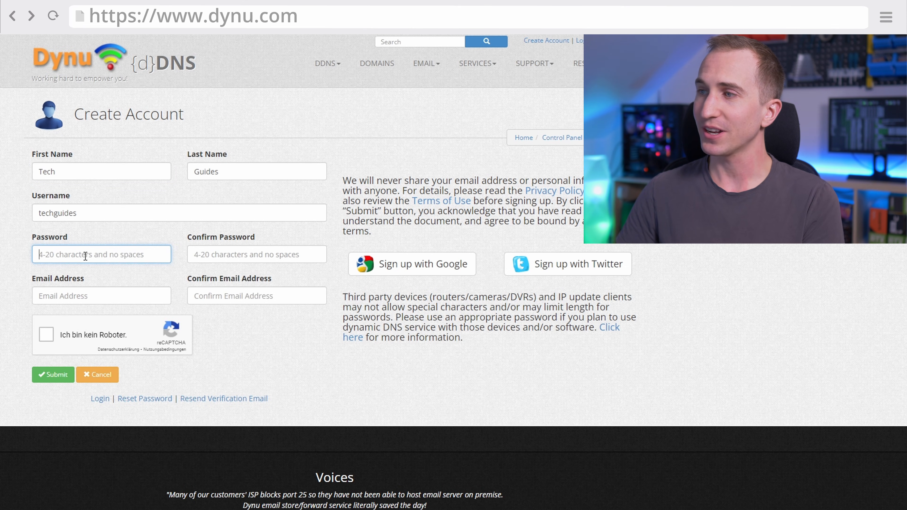
pyautogui.write('password')
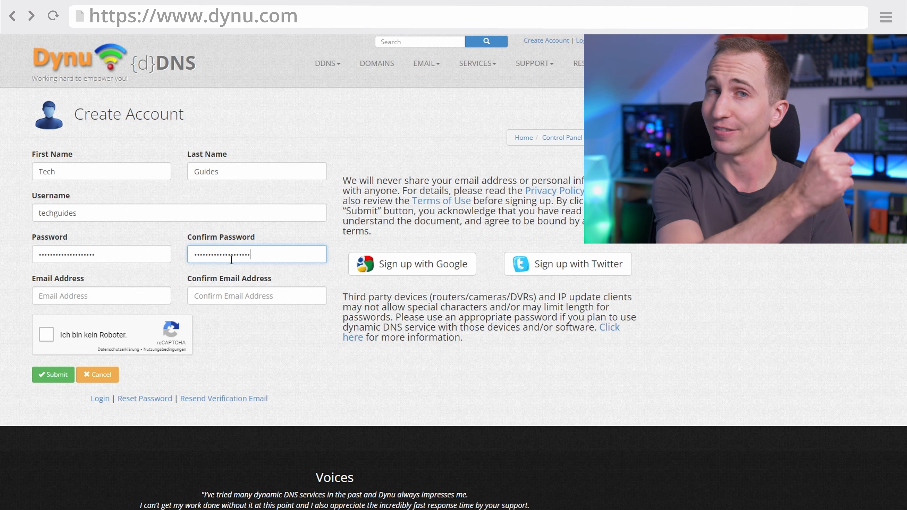
pyautogui.click(101, 296)
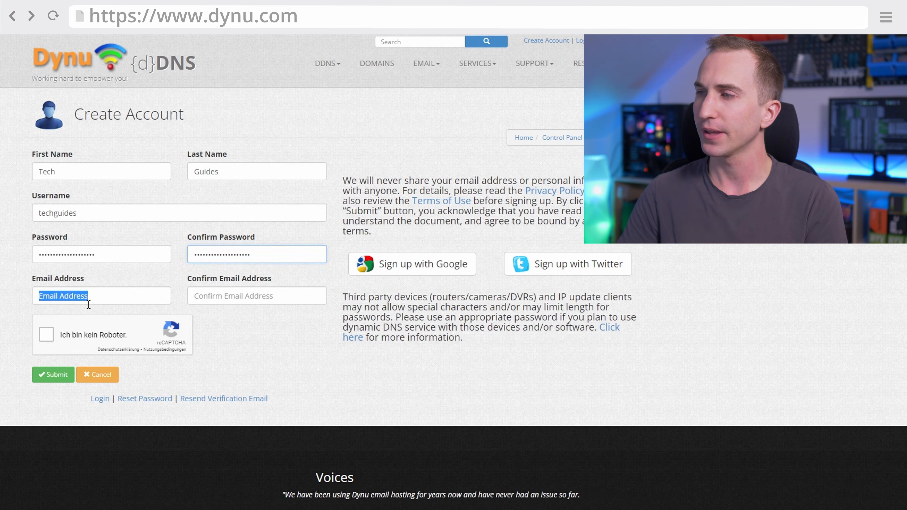
pyautogui.click(100, 398)
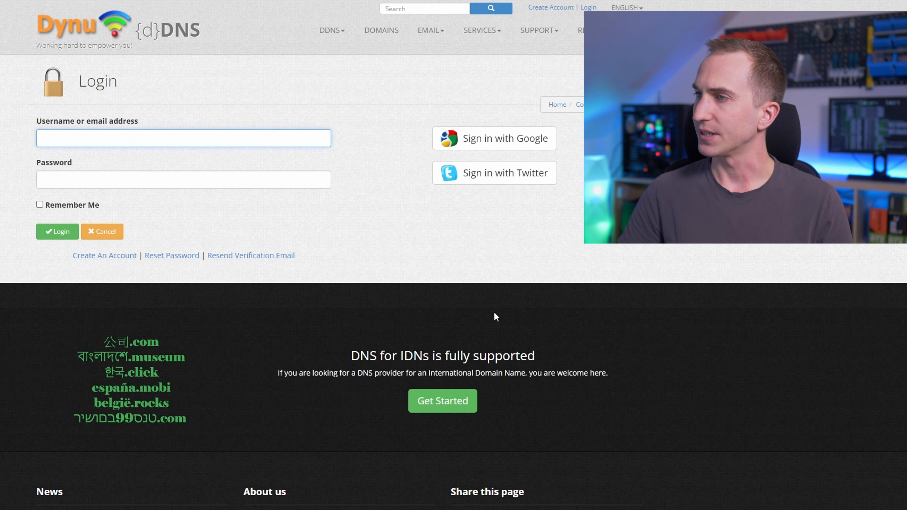
# Step: Log in to the new techguides Dynu account and reach the DDNS services section
pyautogui.click(57, 232)
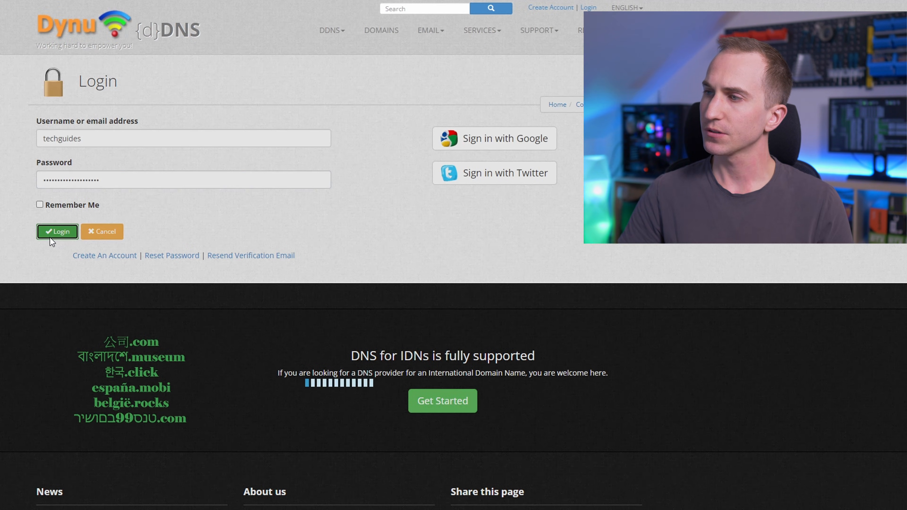
pyautogui.click(57, 231)
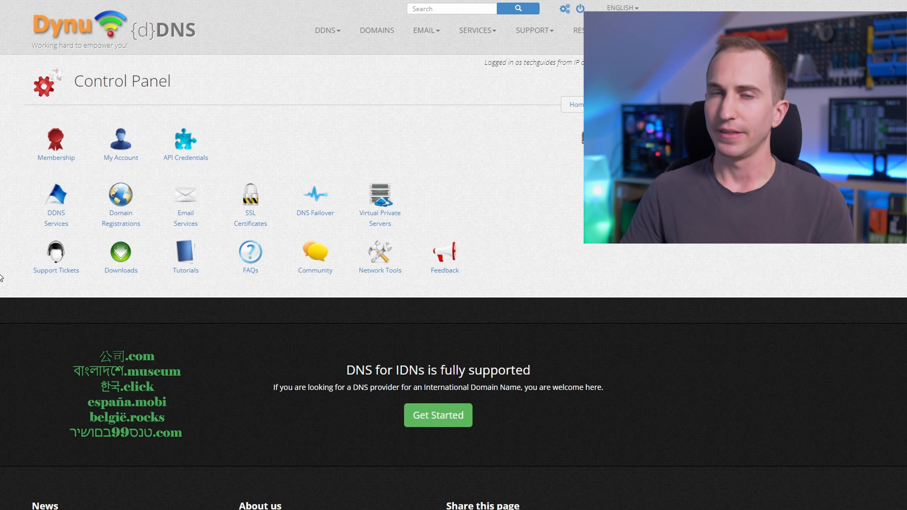
pyautogui.click(56, 195)
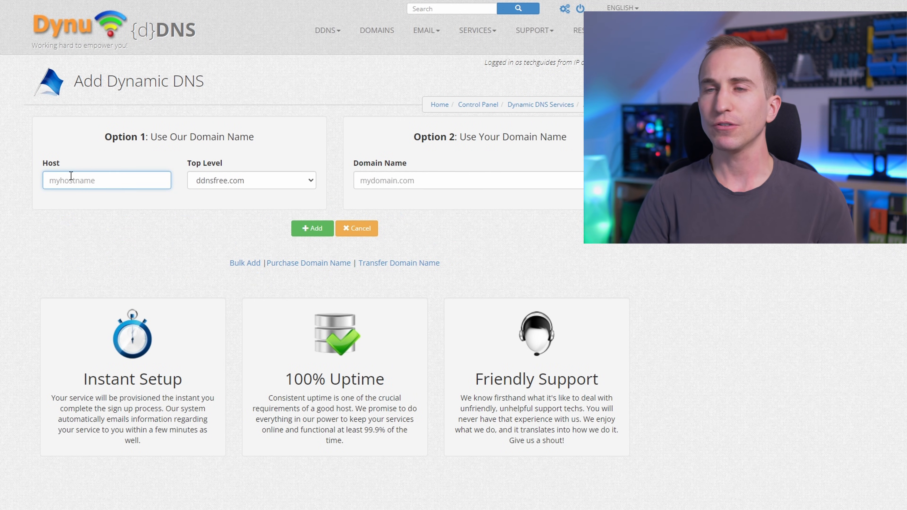
# Step: Add the dynamic DNS host techguides with the free giize.com suffix
pyautogui.click(251, 180)
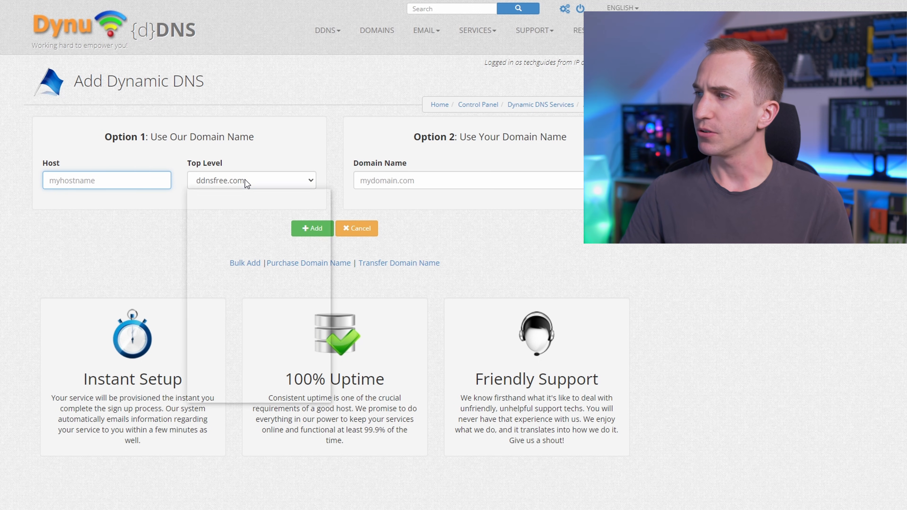
pyautogui.click(251, 180)
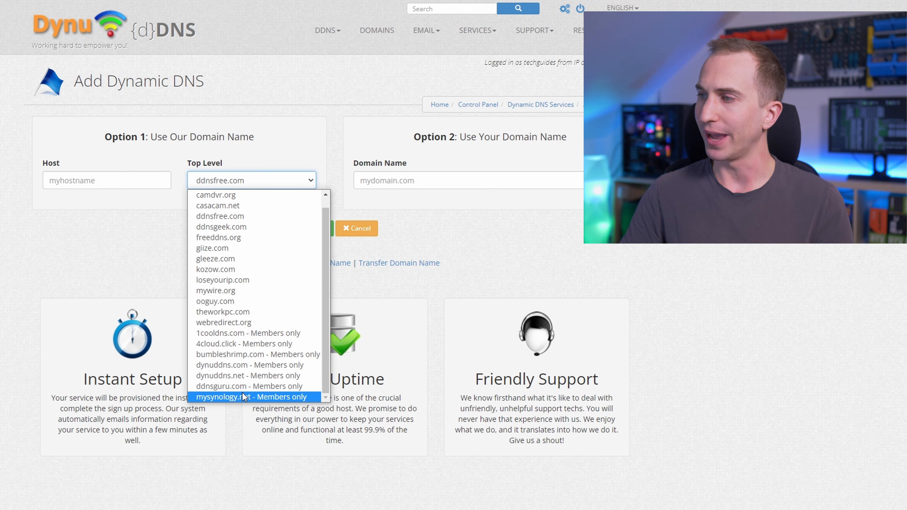
pyautogui.moveTo(216, 291)
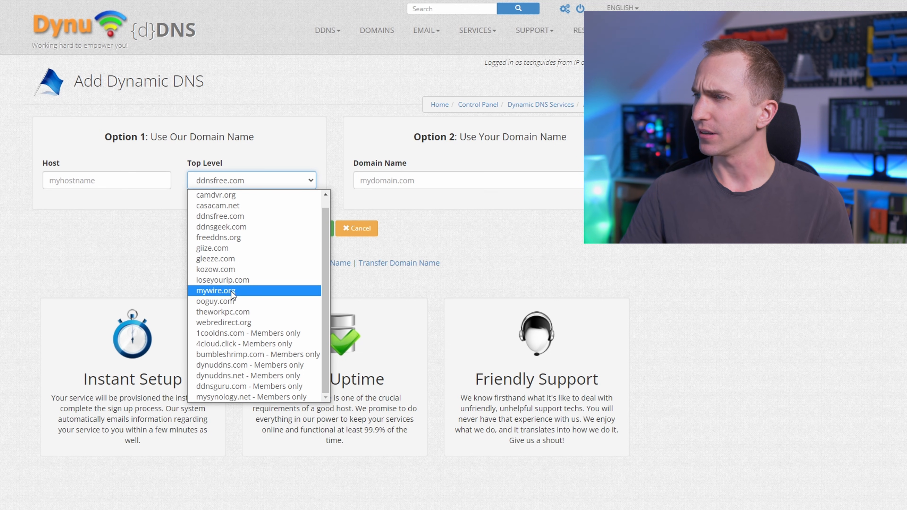
pyautogui.moveTo(257, 354)
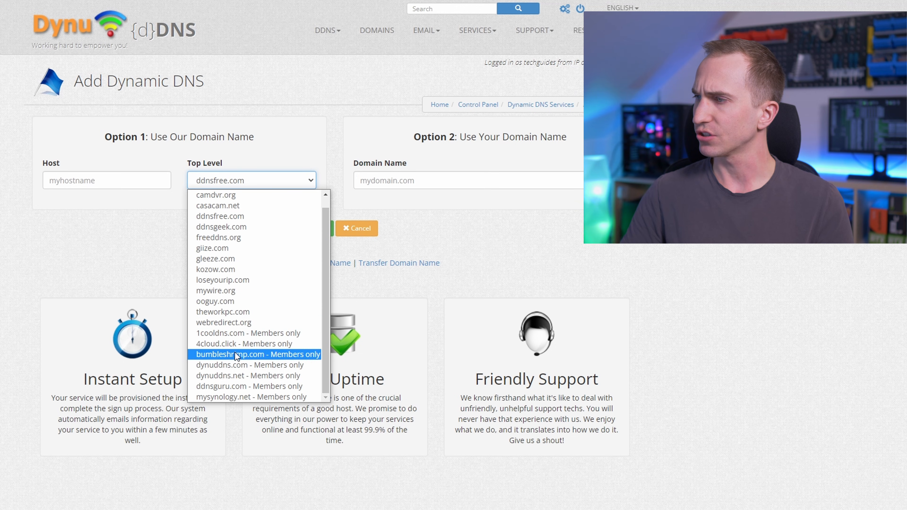
pyautogui.moveTo(211, 248)
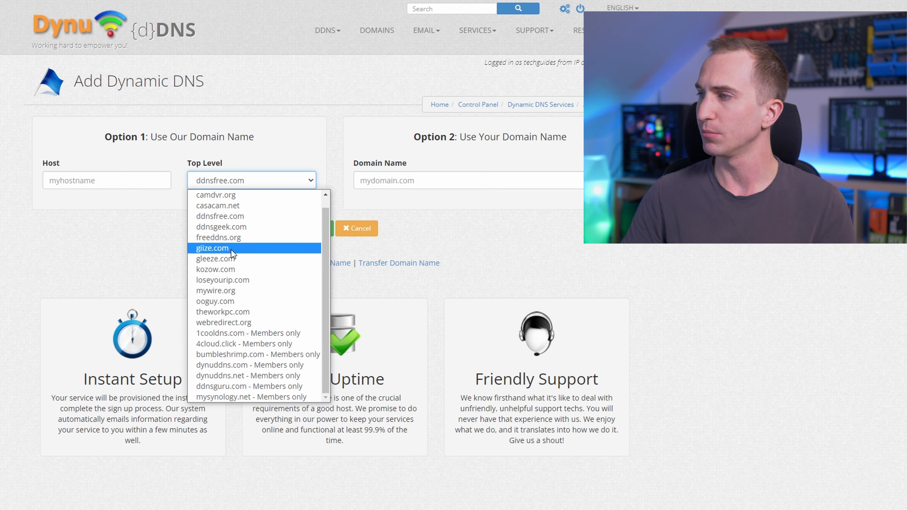
pyautogui.click(212, 248)
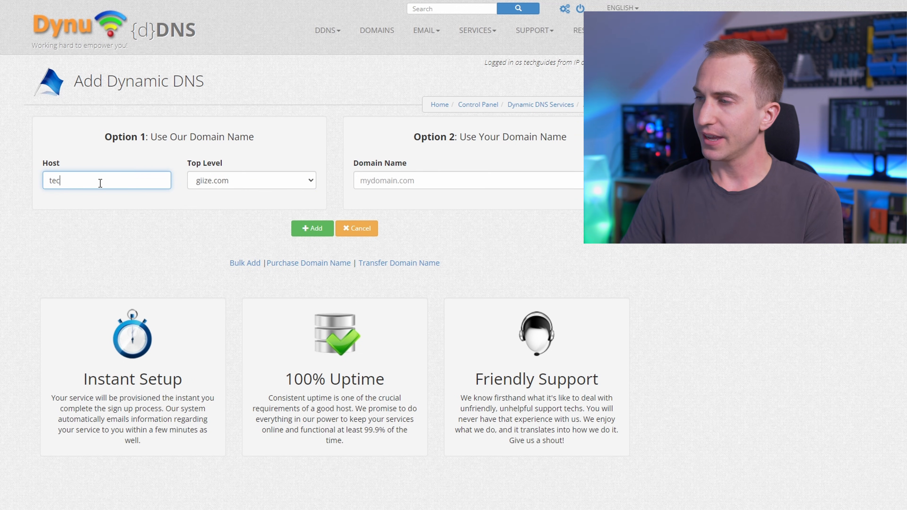
pyautogui.write('techguides')
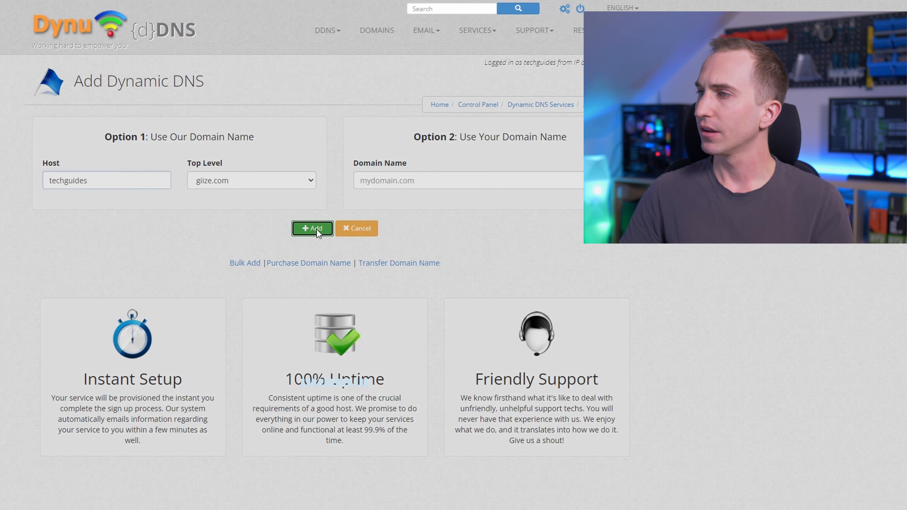
pyautogui.click(312, 228)
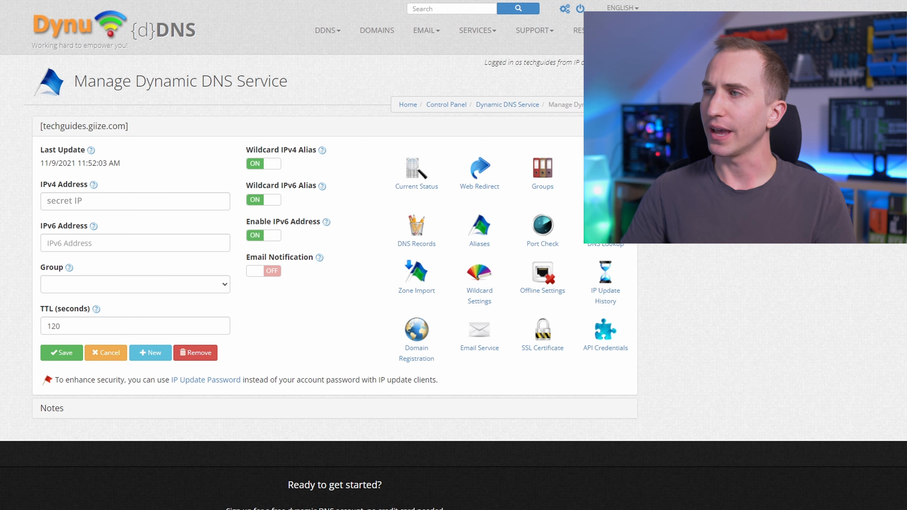
pyautogui.click(135, 201)
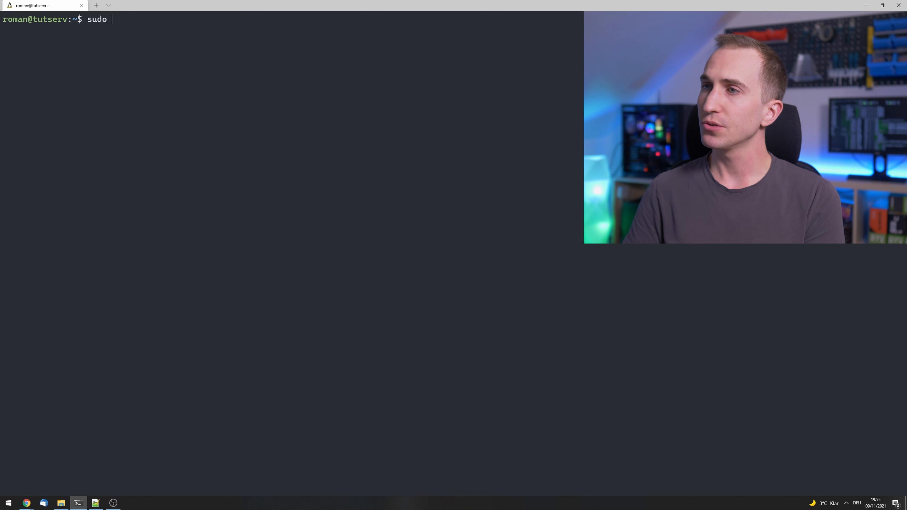
# Step: Run sudo crontab -e and authenticate to edit root's crontab in nano
pyautogui.write('crontab -e')
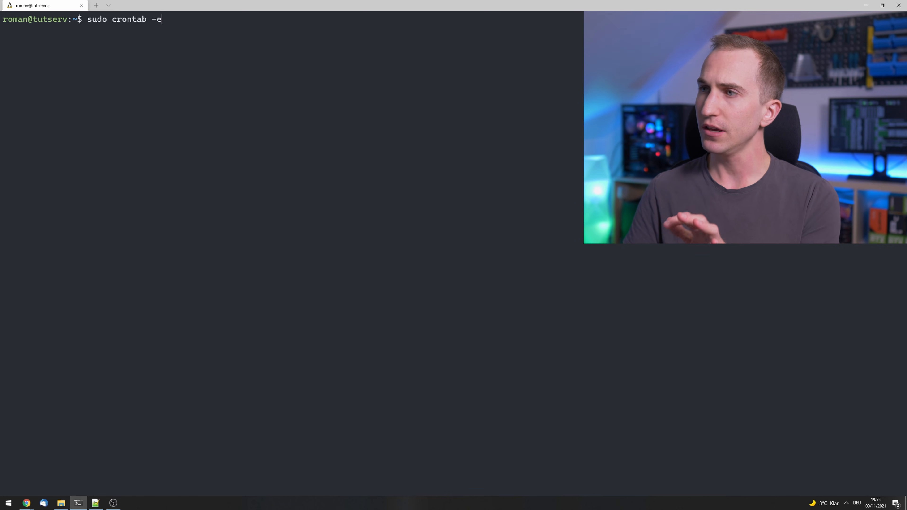
pyautogui.press('Return')
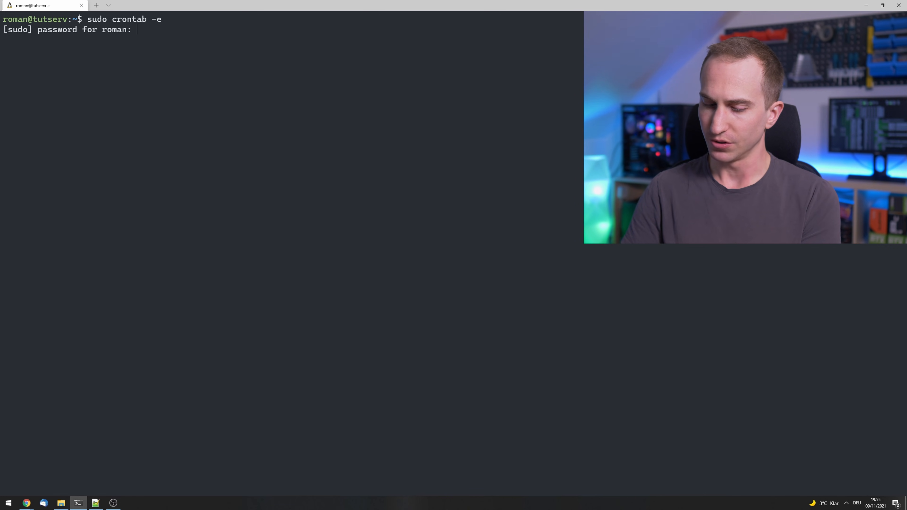
pyautogui.press('Return')
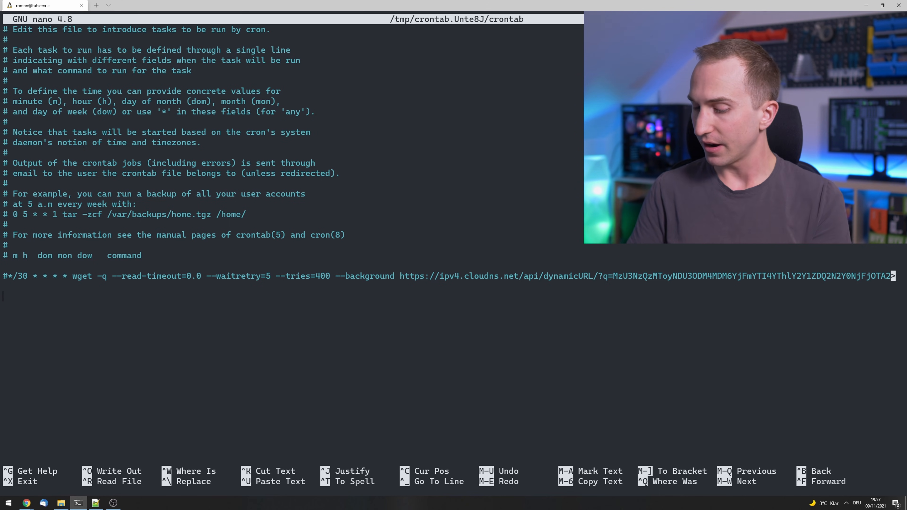
# Step: Add a */15 * * * * cron line running wget -O dynulog -4 against the Dynu update API
pyautogui.write('*/')
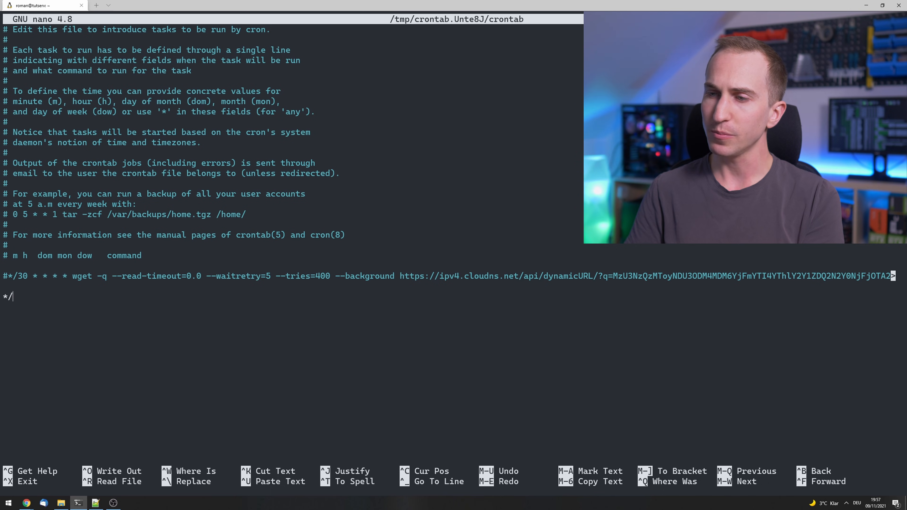
pyautogui.write('15')
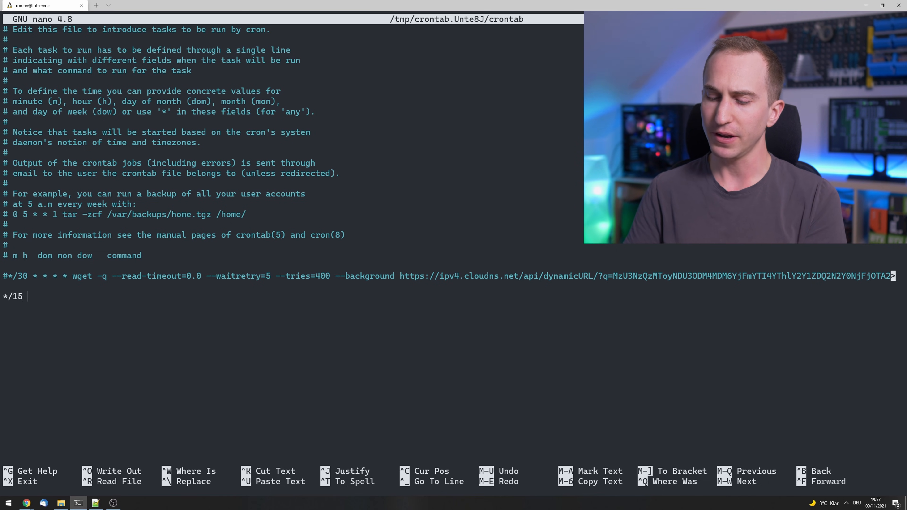
pyautogui.write('*')
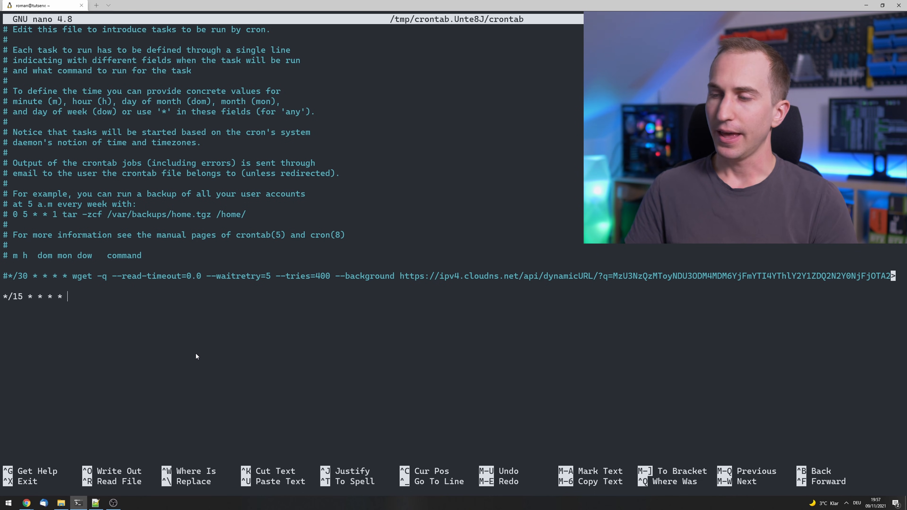
pyautogui.write('wget -O dynulog -4 "https://api.dynu.com/nic/update?hostname=example.dynu.com&myip=10.0.0.0&myipv6=no&username=someusername&password=somepassword"')
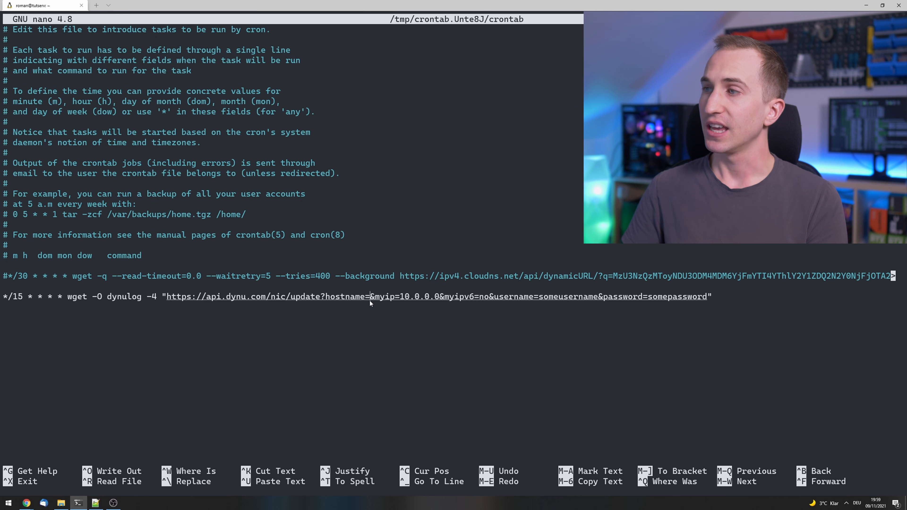
# Step: Set the URL's hostname to techguides.giize.com and username to techguides
pyautogui.write('techguides.giize.com')
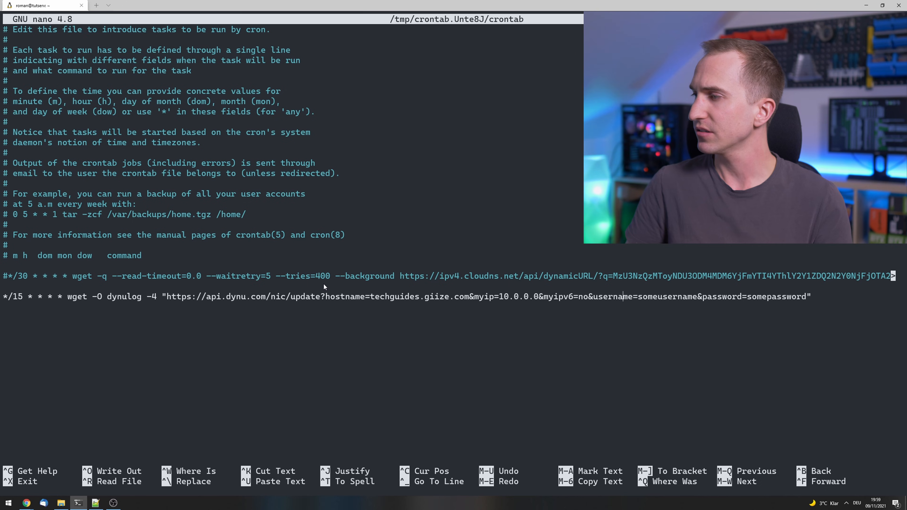
pyautogui.write('techguides')
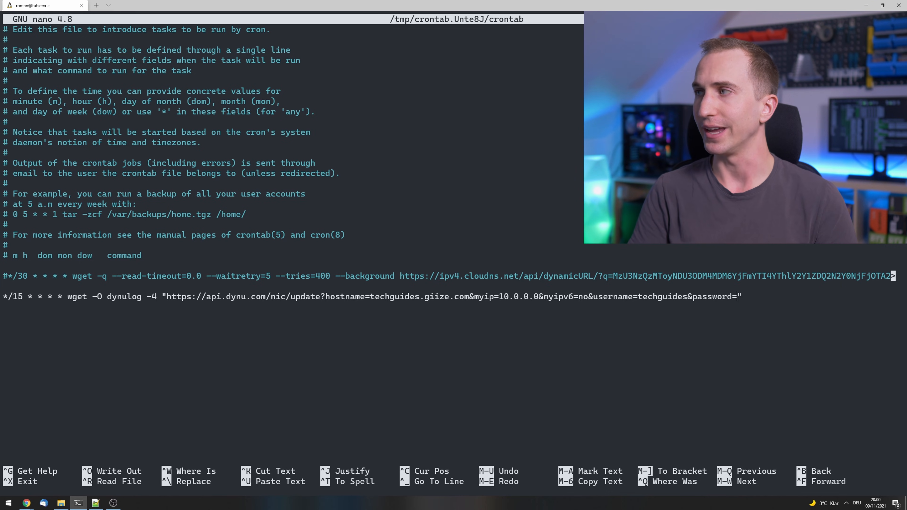
pyautogui.moveTo(487, 41)
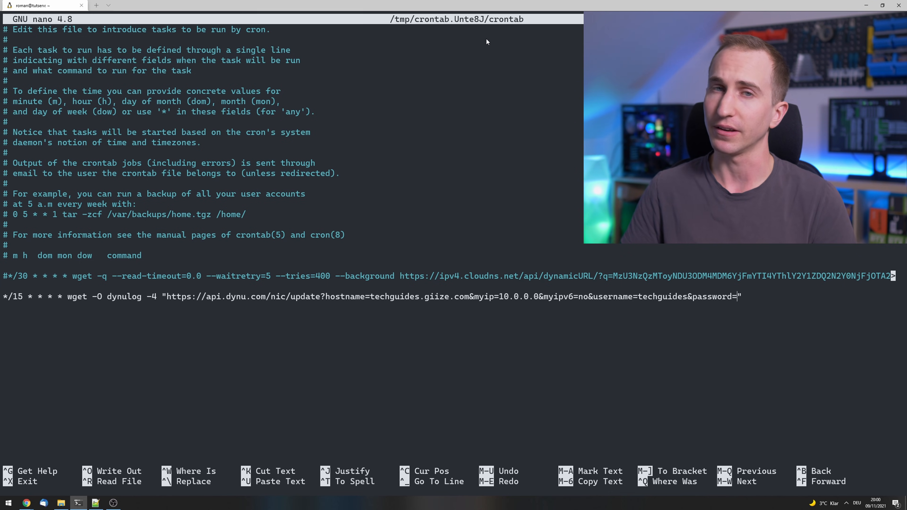
pyautogui.moveTo(432, 109)
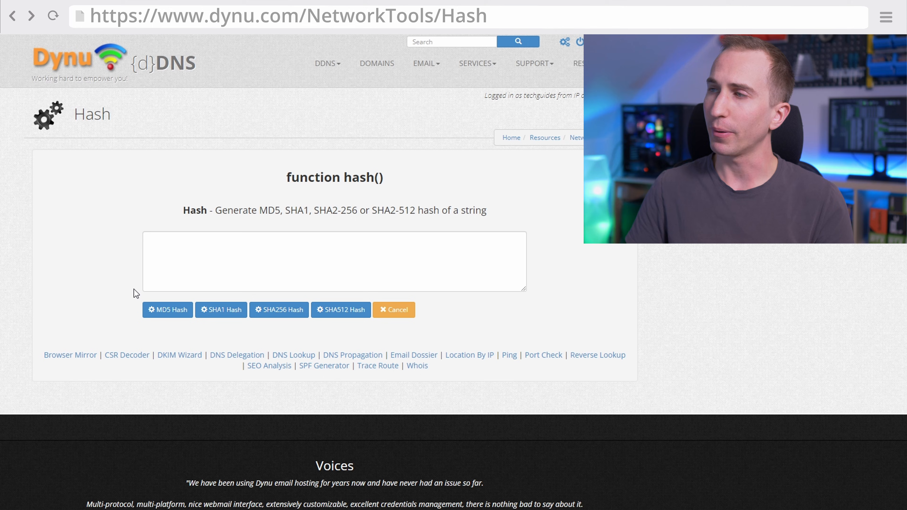
pyautogui.moveTo(84, 71)
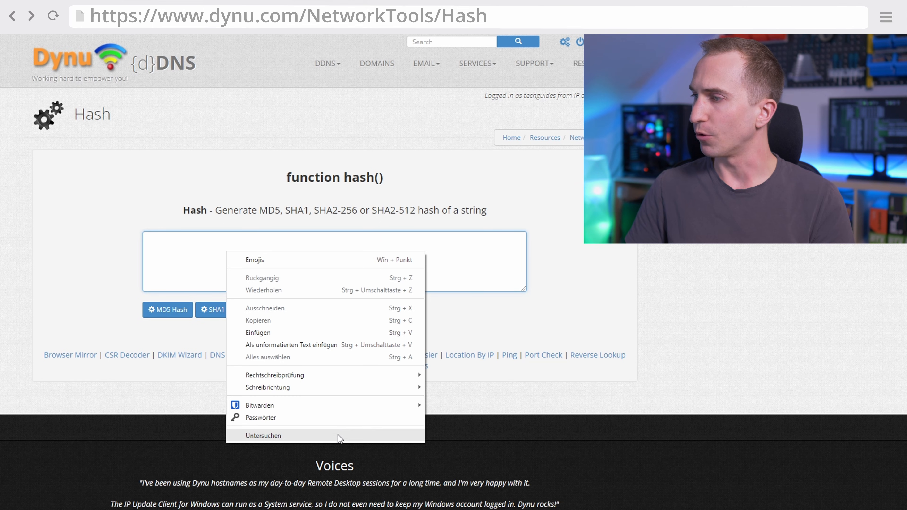
# Step: Paste the password into Dynu's hash tool, generate its MD5 hash and copy it
pyautogui.click(258, 332)
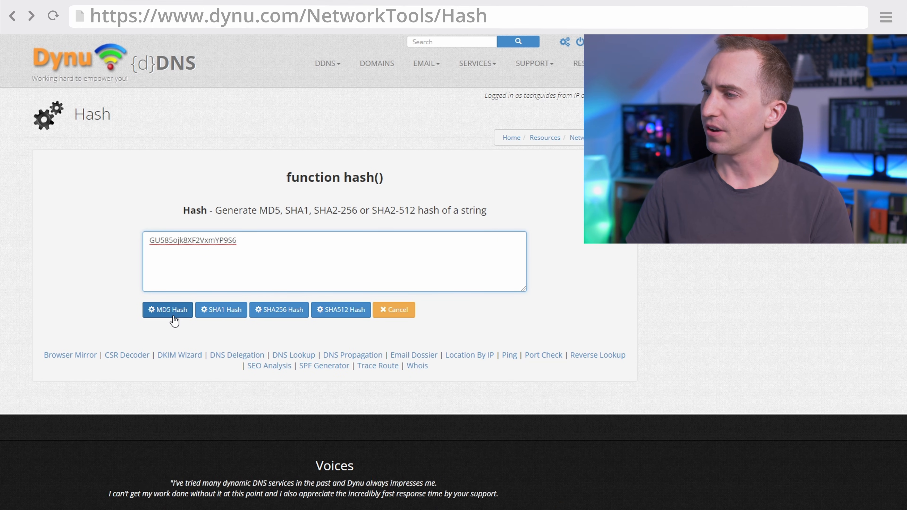
pyautogui.click(168, 310)
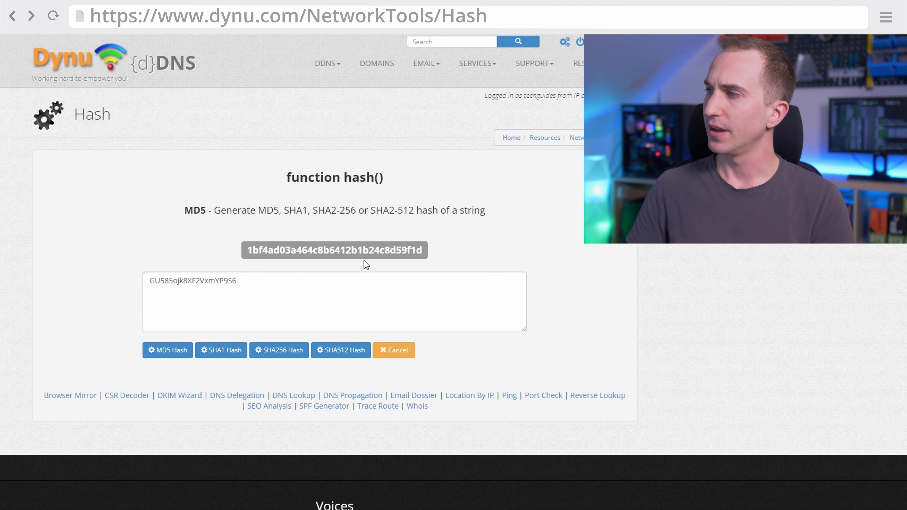
pyautogui.click(77, 502)
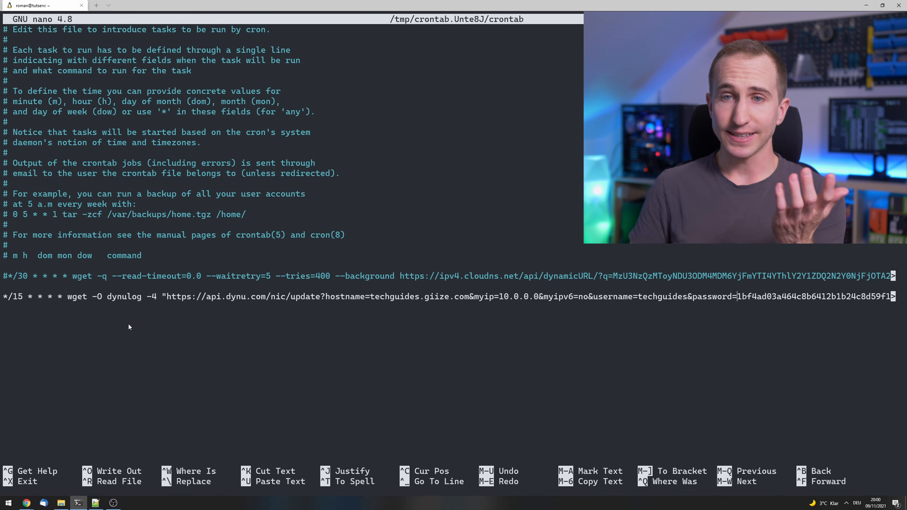
# Step: Save the modified crontab and exit nano so the new Dynu update job is installed
pyautogui.press('ctrl+x')
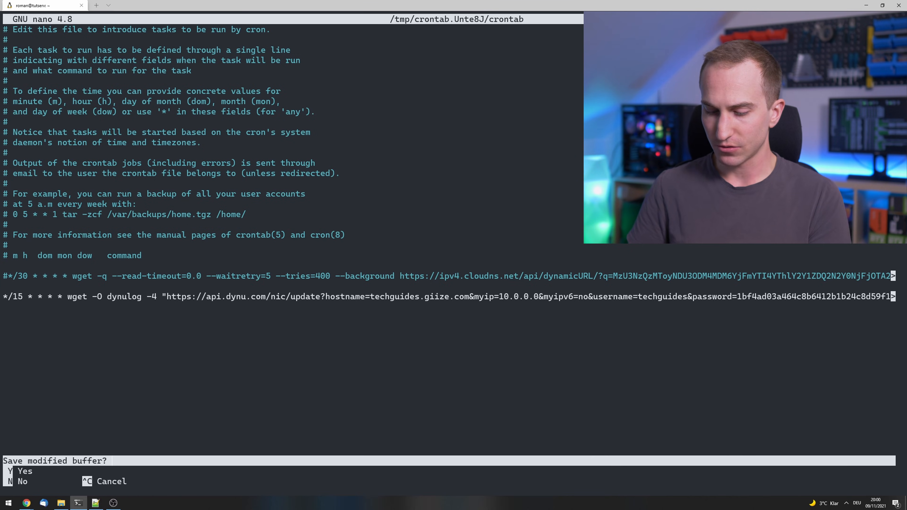
pyautogui.press('y')
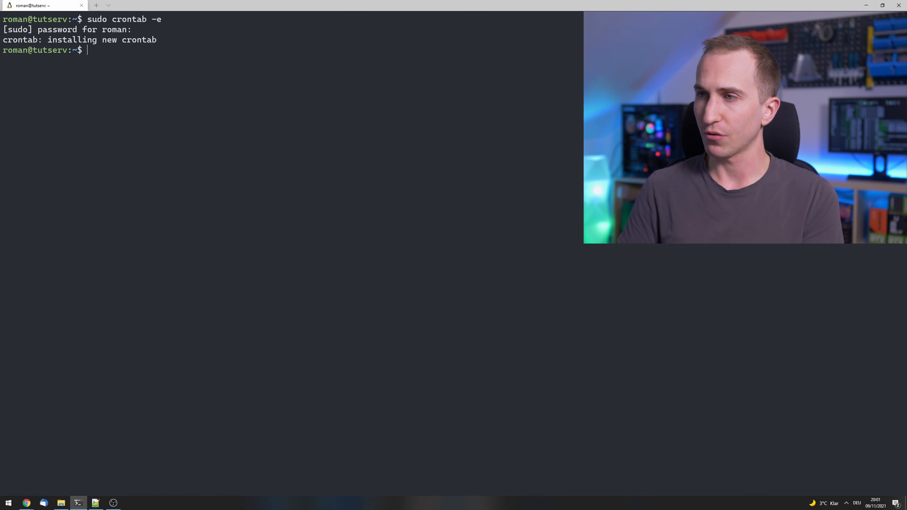
# Step: Copy the wget update command from the crontab and run it manually at the prompt
pyautogui.write('sudo crontab .')
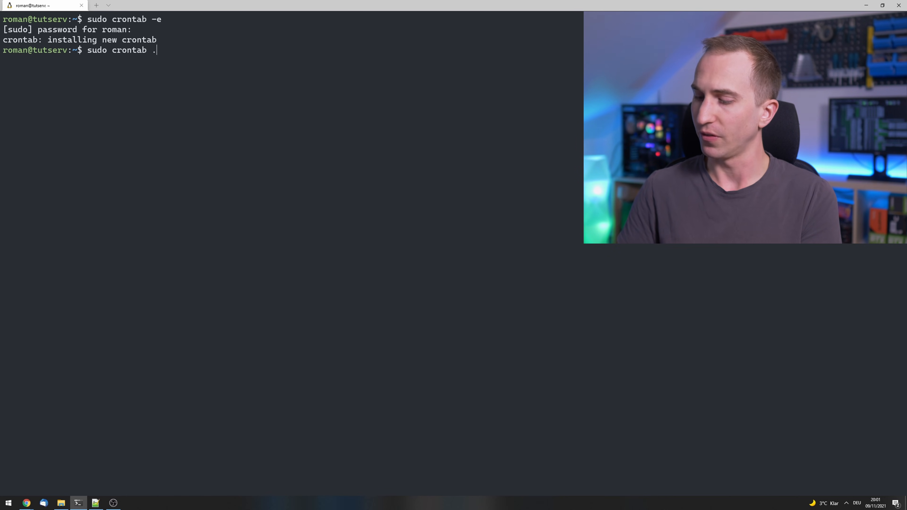
pyautogui.press('Return')
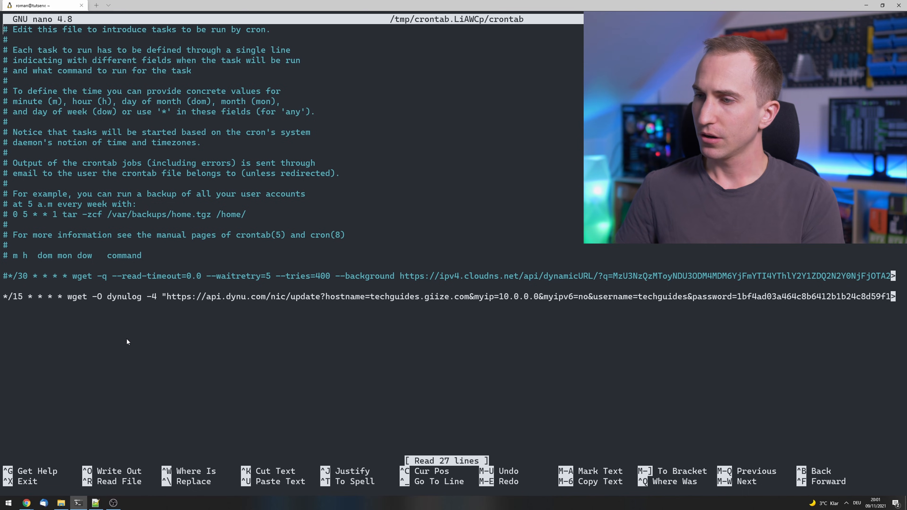
pyautogui.press('ctrl+x')
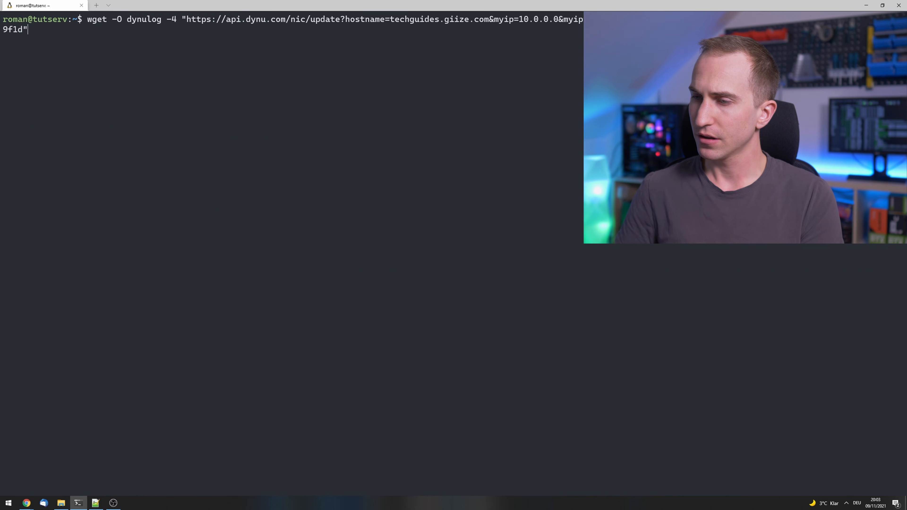
pyautogui.press('Return')
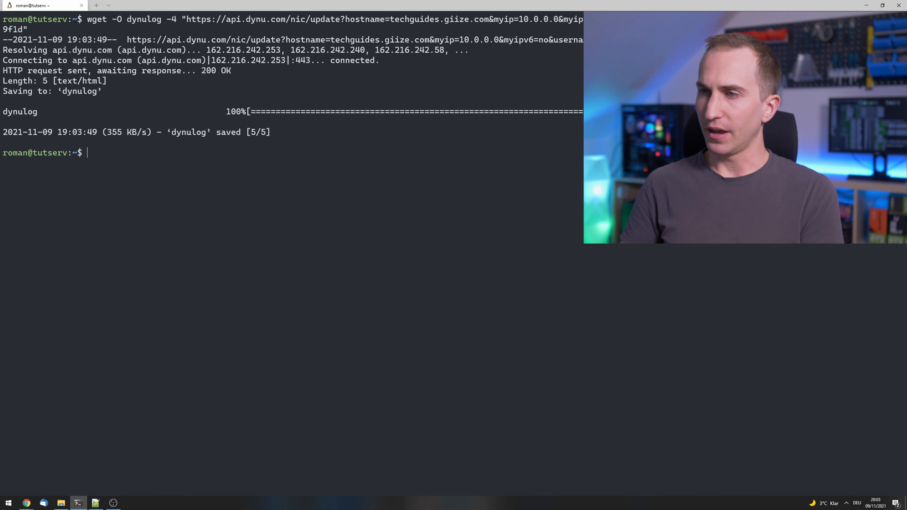
# Step: Display the dynulog file with cat to confirm the 200 OK response
pyautogui.write('ca')
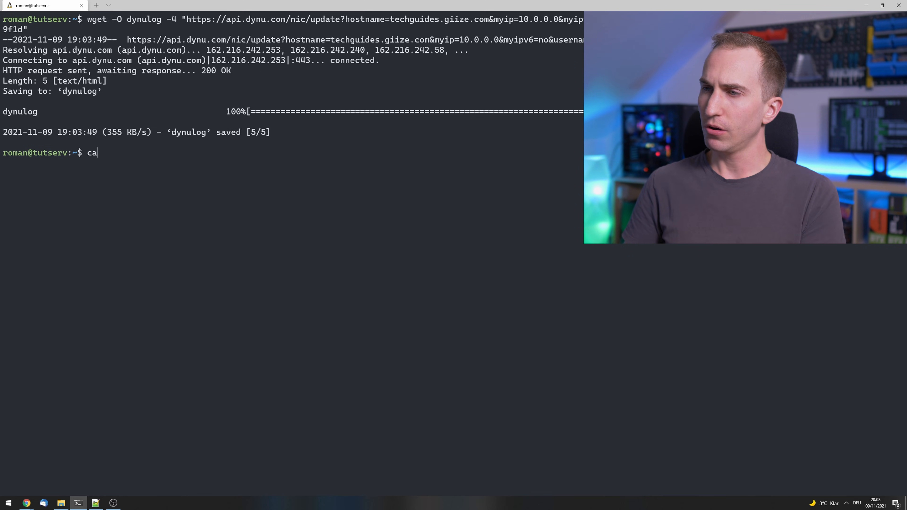
pyautogui.write('t dynulog')
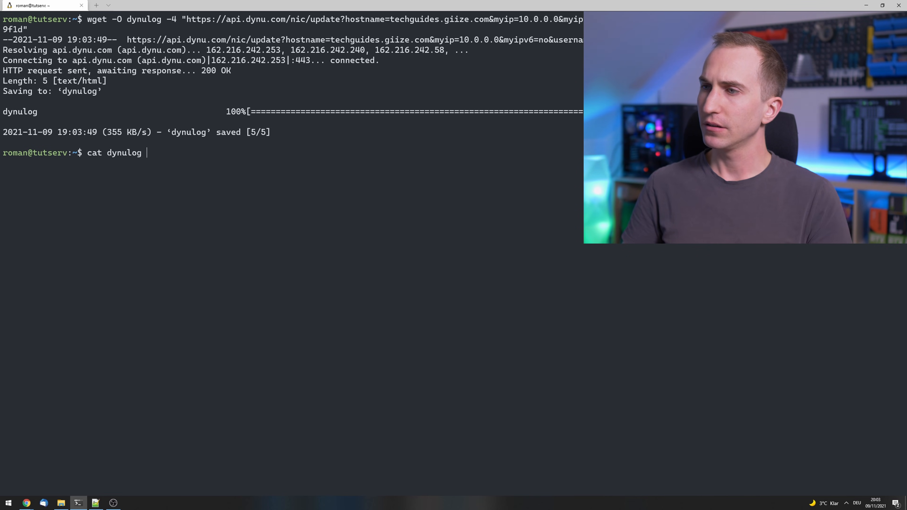
pyautogui.press('Return')
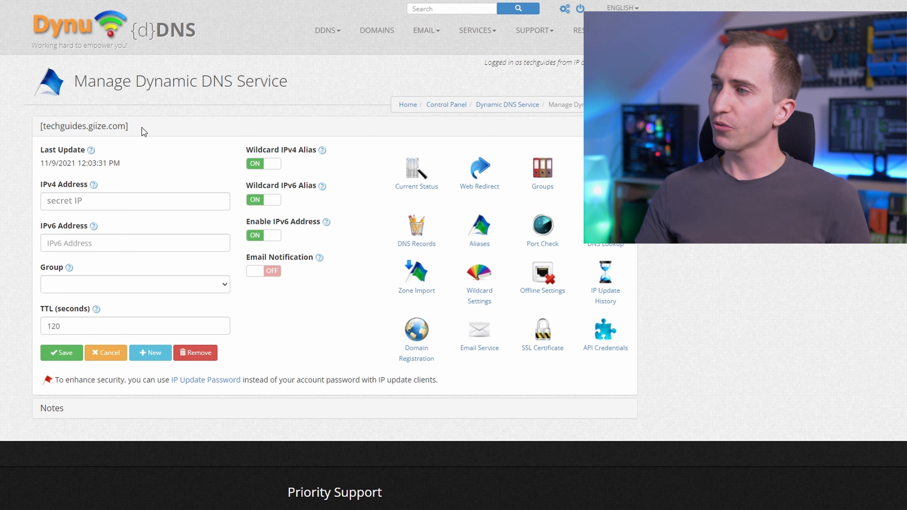
pyautogui.doubleClick(84, 126)
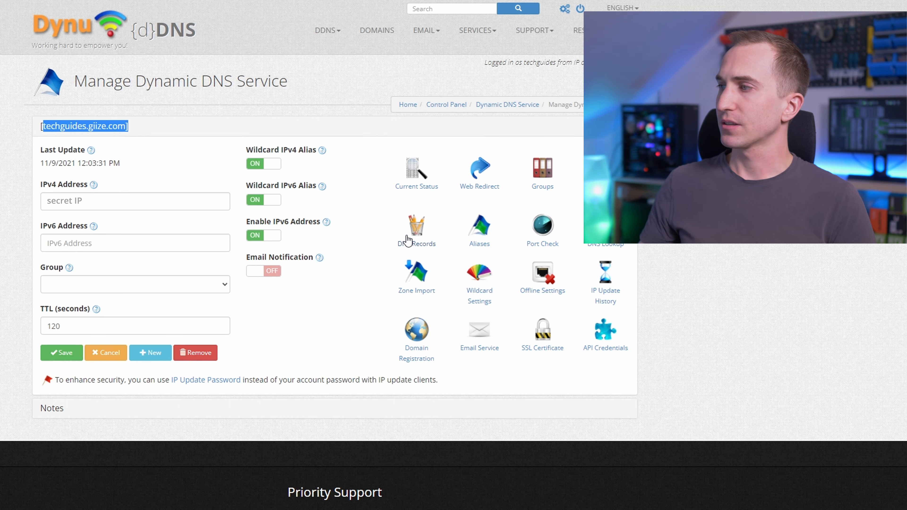
pyautogui.click(416, 226)
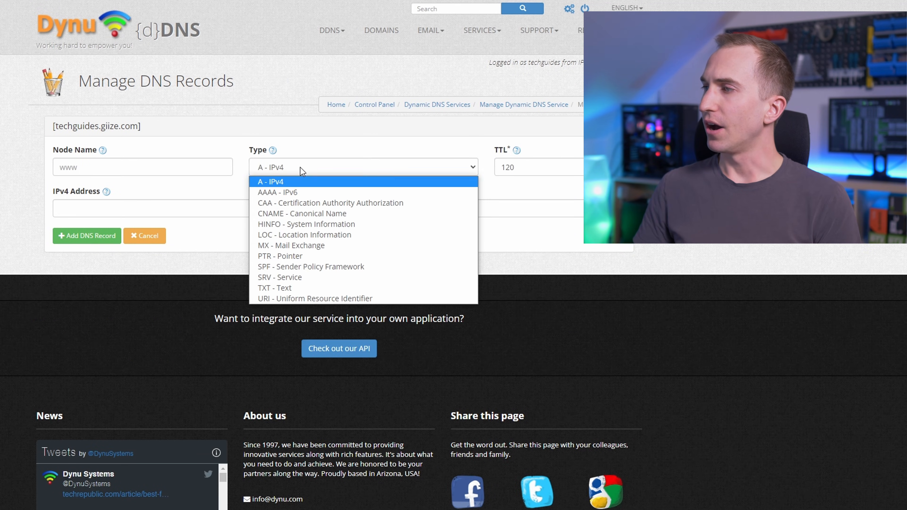
# Step: Create CNAME record with node bw pointing to techguides.giize.com, then return to the terminal
pyautogui.click(301, 213)
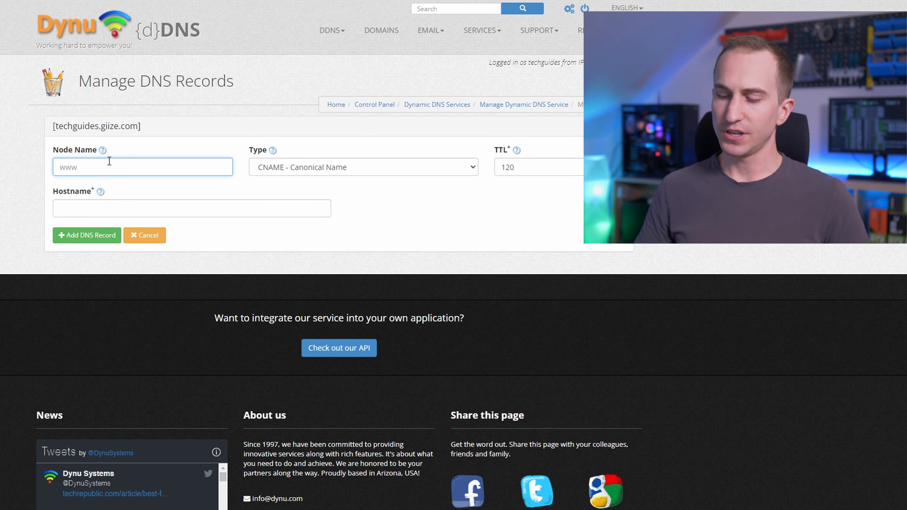
pyautogui.write('bw')
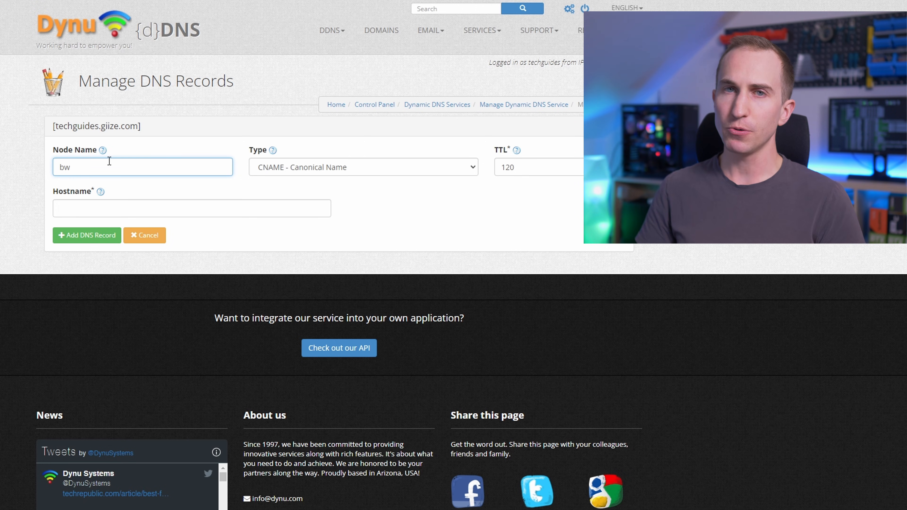
pyautogui.moveTo(134, 141)
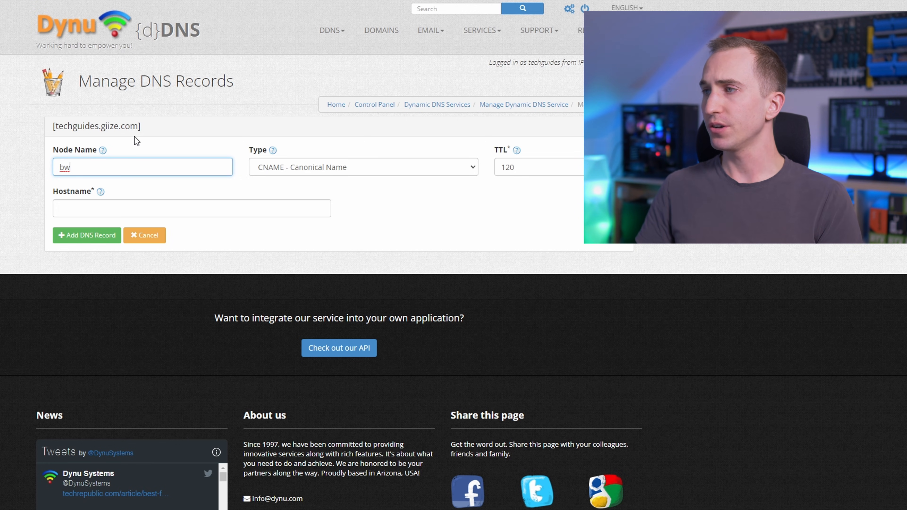
pyautogui.write('techguides.giize.com')
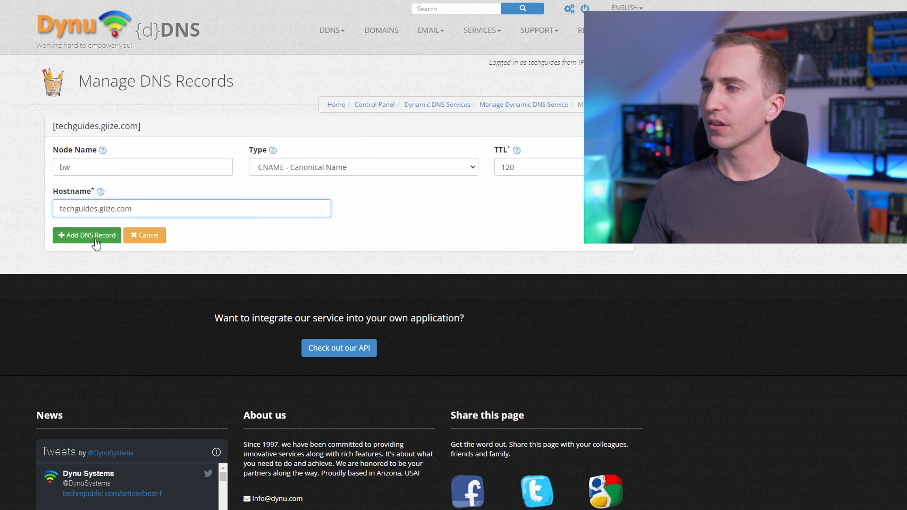
pyautogui.click(86, 235)
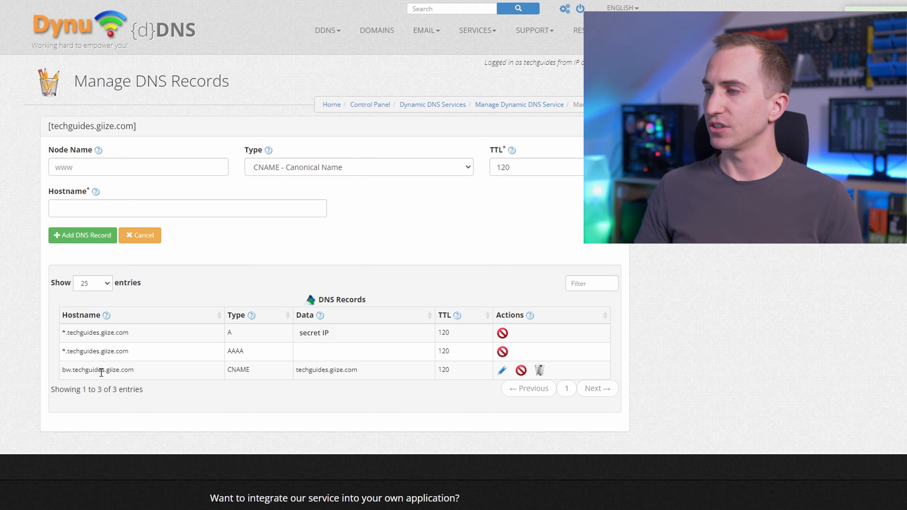
pyautogui.moveTo(337, 380)
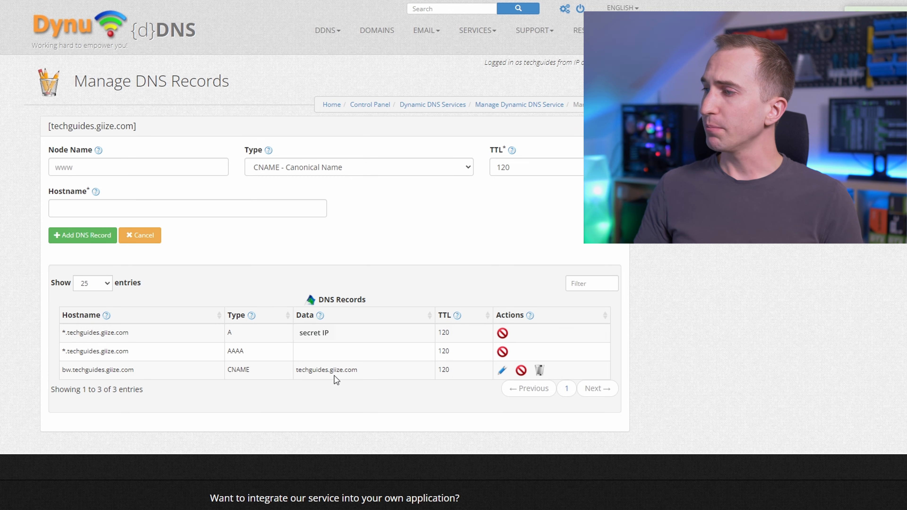
pyautogui.doubleClick(325, 369)
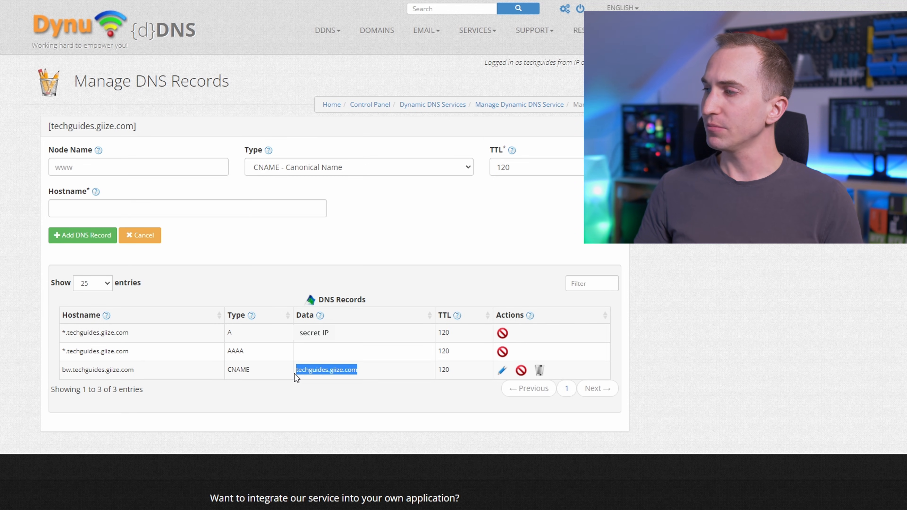
pyautogui.moveTo(279, 343)
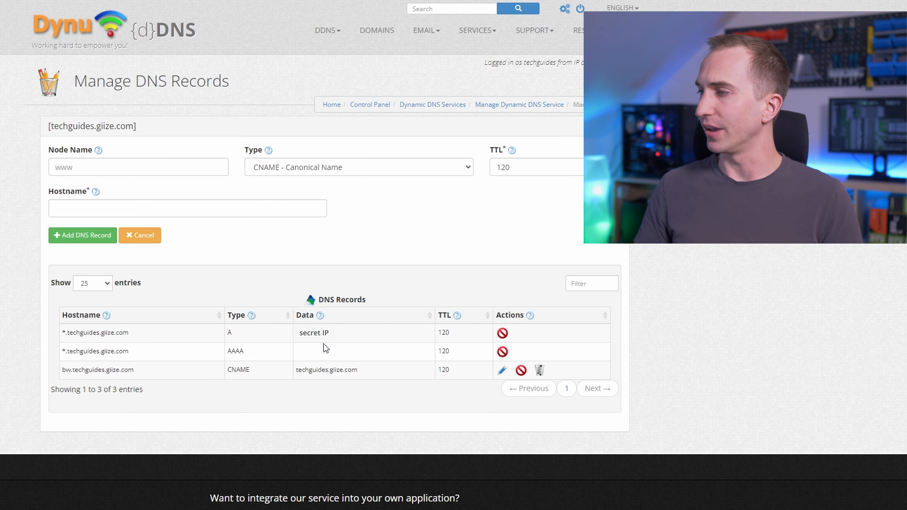
pyautogui.click(78, 503)
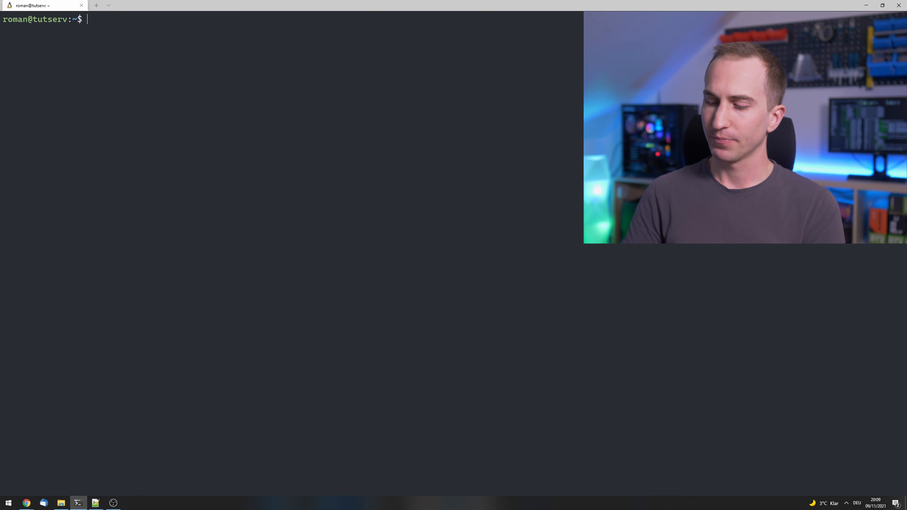
# Step: Edit /etc/apache2/sites-available/000-default.conf and set ServerName to techguides.giize.com
pyautogui.write('cd /etc/apache2/')
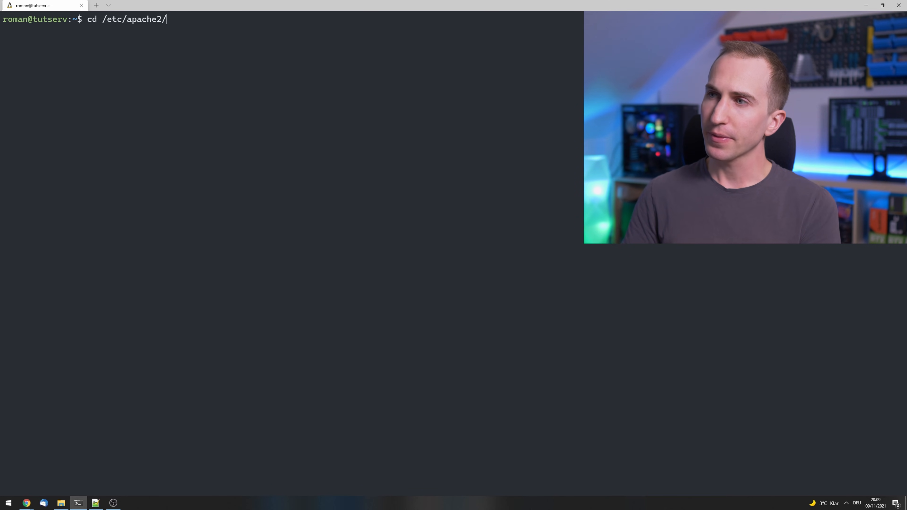
pyautogui.write('sites-available/')
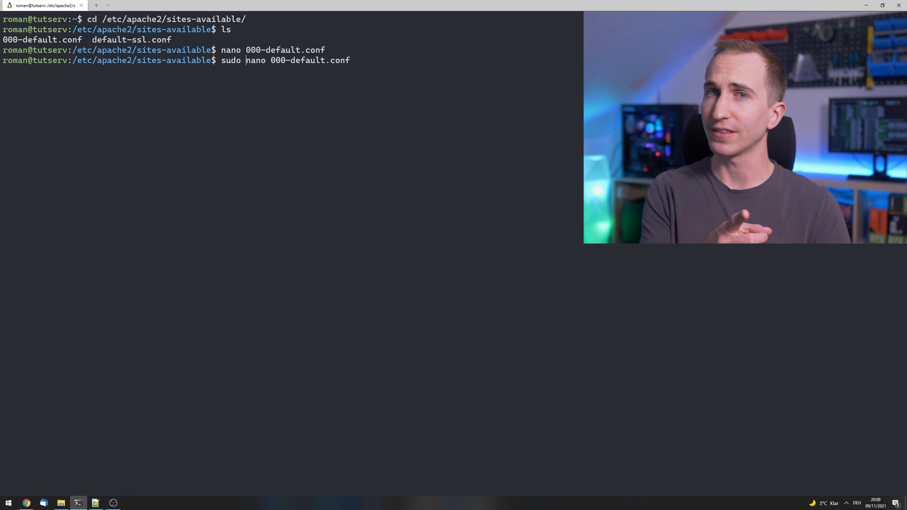
pyautogui.press('Return')
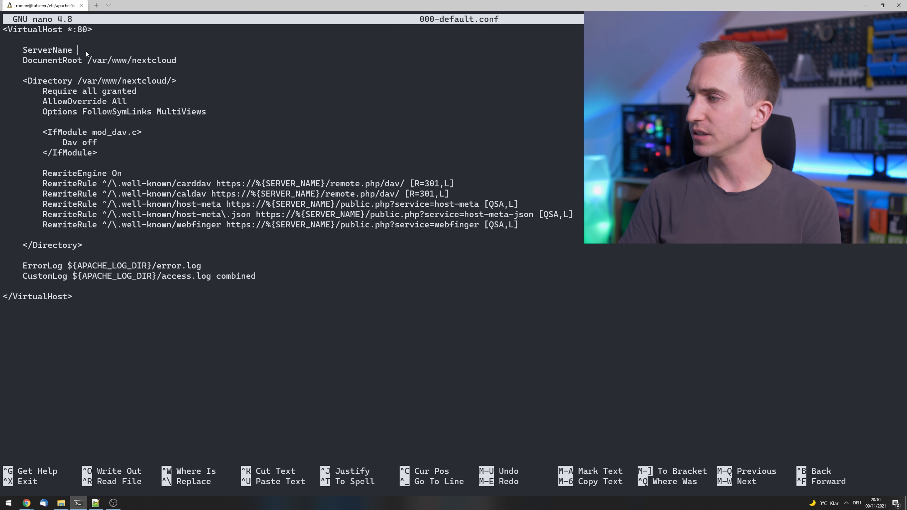
pyautogui.write('techguides.giize.com')
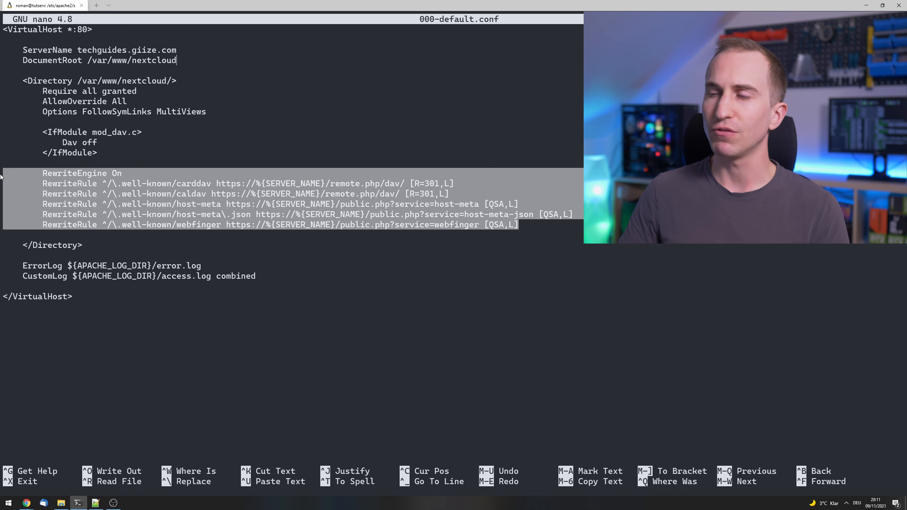
pyautogui.moveTo(113, 226)
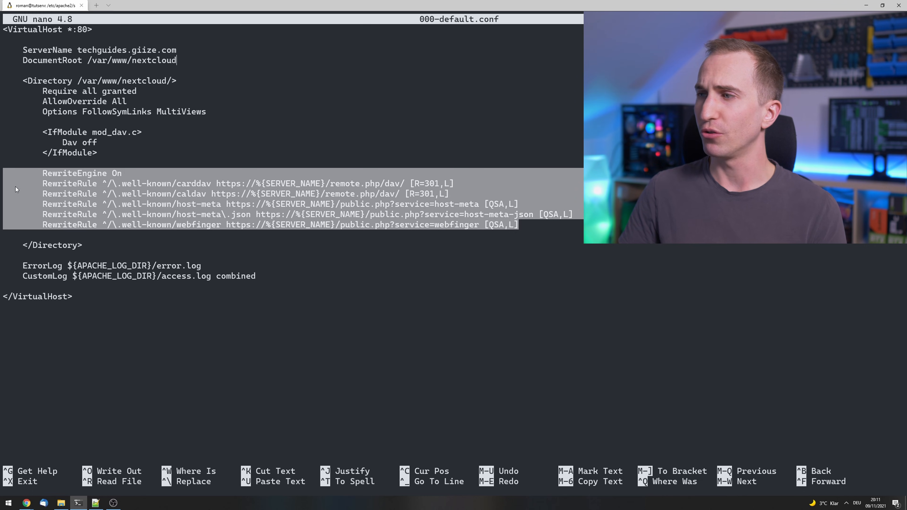
pyautogui.moveTo(72, 190)
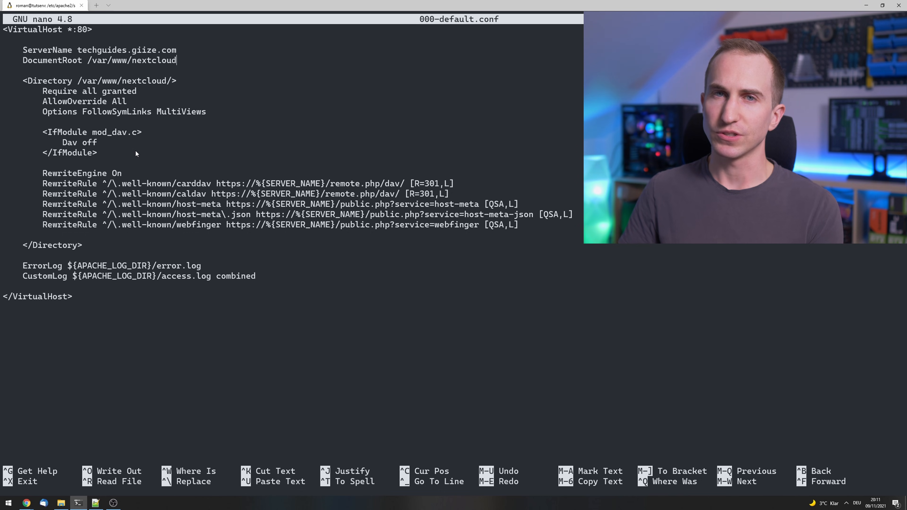
pyautogui.moveTo(203, 302)
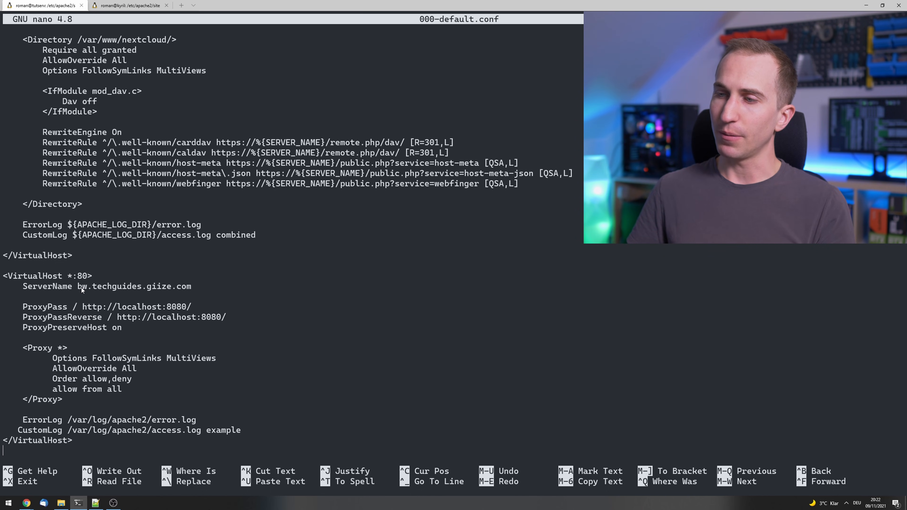
# Step: Highlight the bw.techguides.giize.com ServerName and localhost:8080 proxy target in the new virtual host
pyautogui.doubleClick(110, 286)
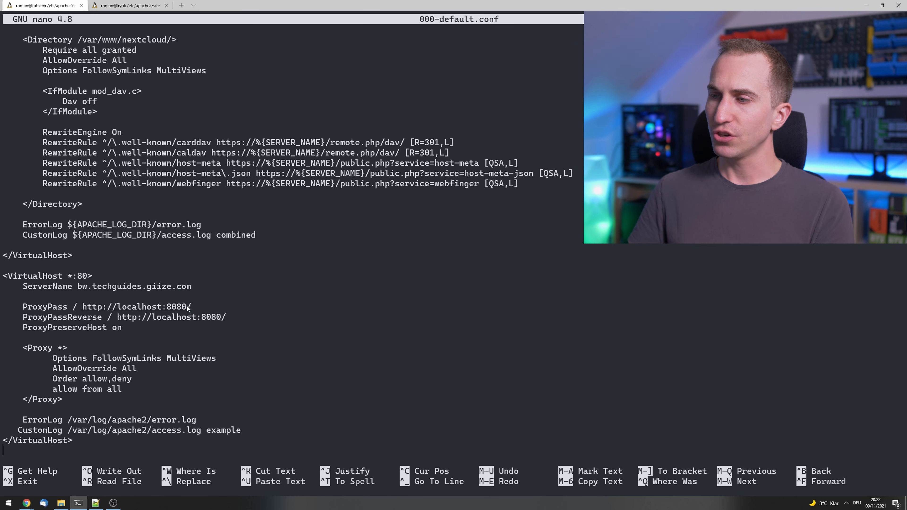
pyautogui.doubleClick(177, 306)
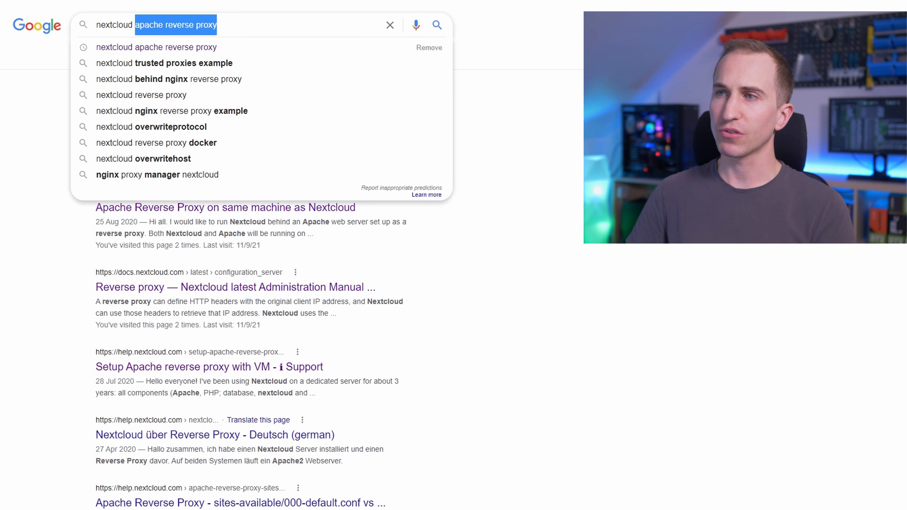
# Step: Open the Nextcloud Administration Manual reverse proxy page and scroll to Service Discovery
pyautogui.click(237, 287)
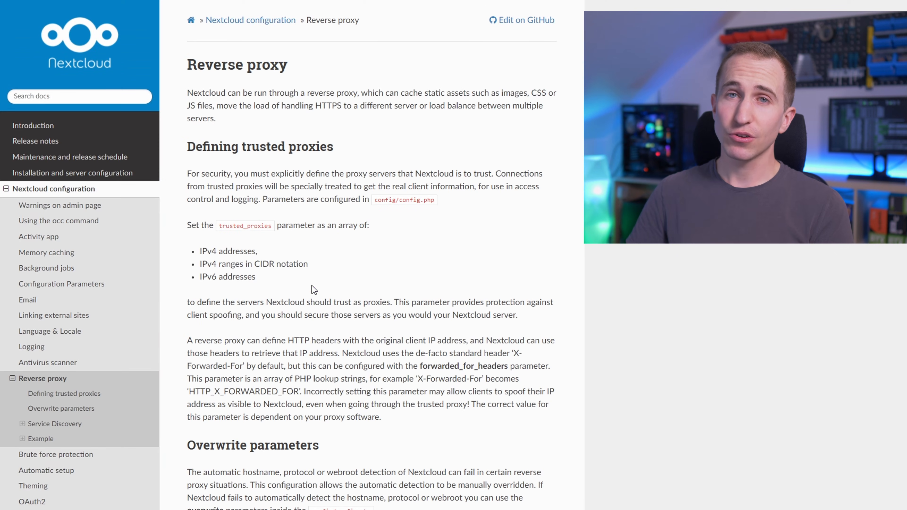
pyautogui.scroll(-3)
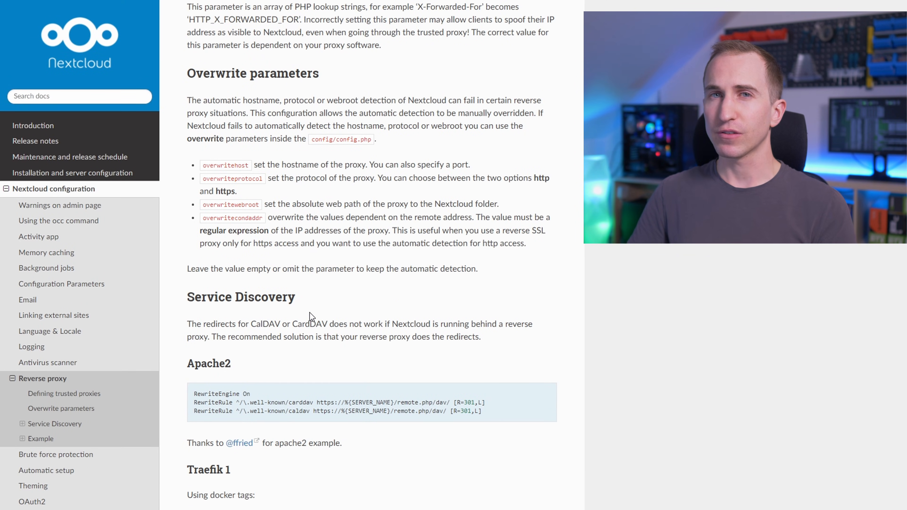
pyautogui.moveTo(137, 366)
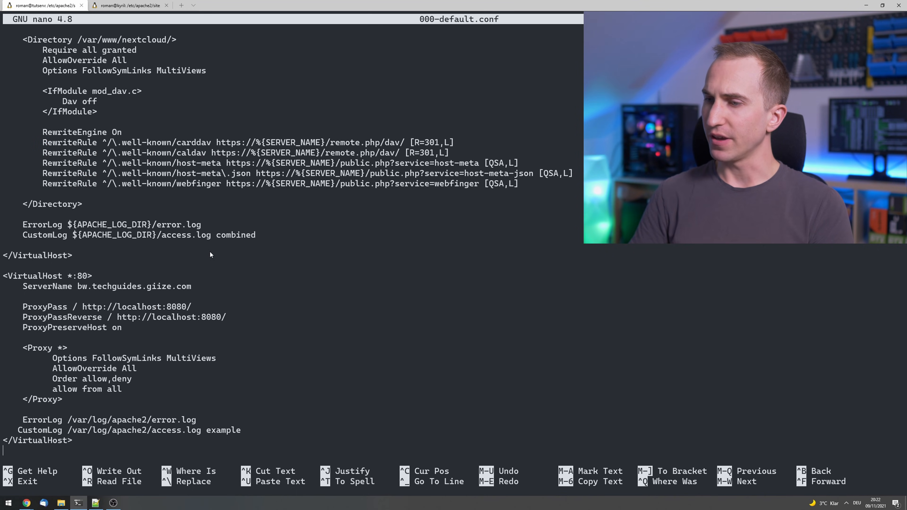
# Step: Close the config and enable Apache modules with 'sudo a2enmod proxy proxy_http'
pyautogui.press('ctrl+x')
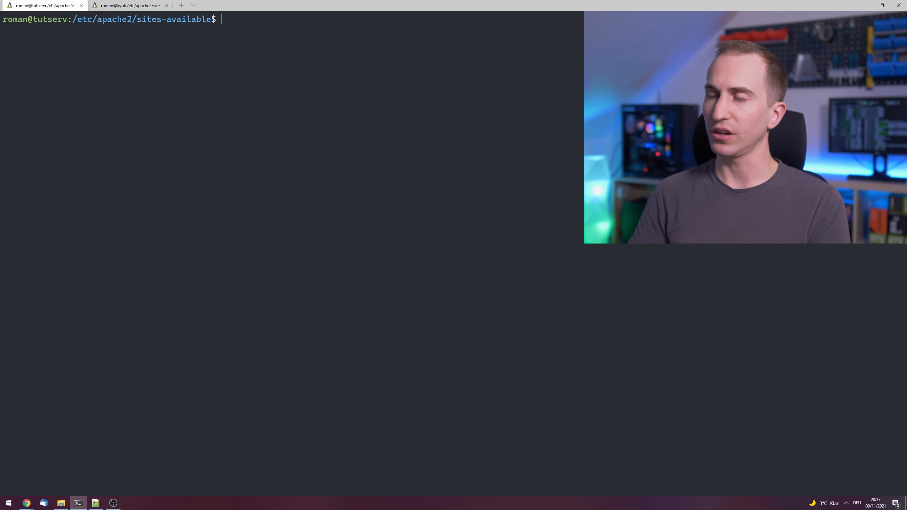
pyautogui.write('s')
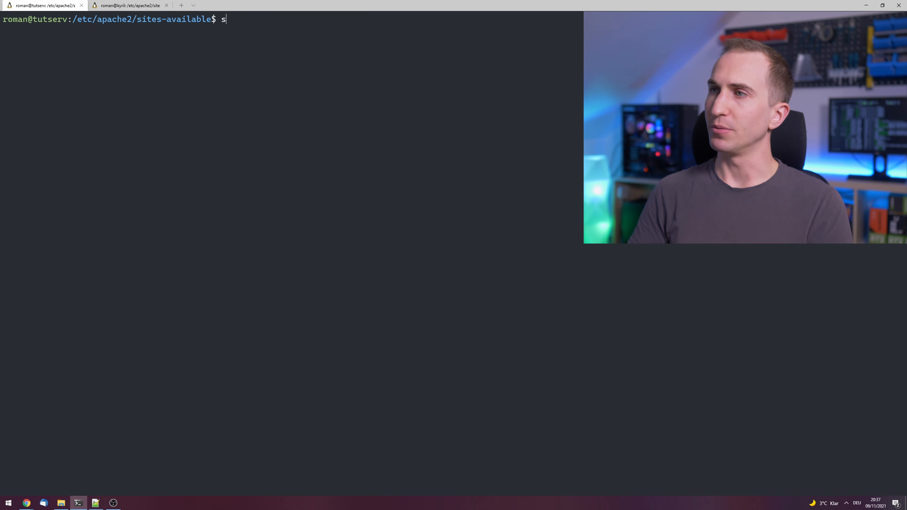
pyautogui.write('udo a2')
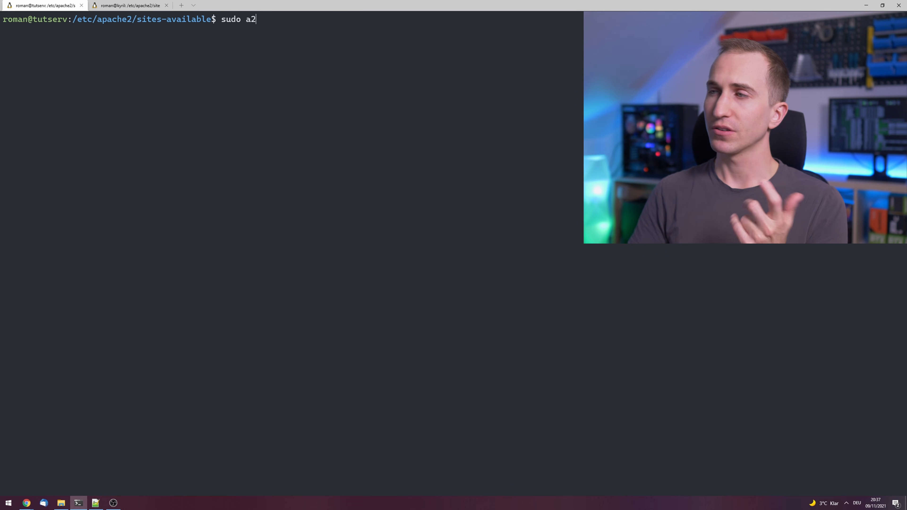
pyautogui.write('en')
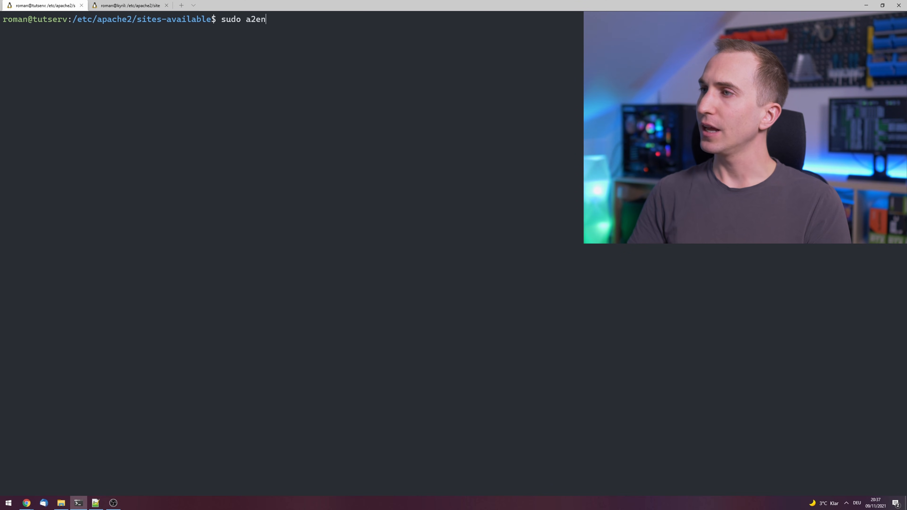
pyautogui.write('mod p')
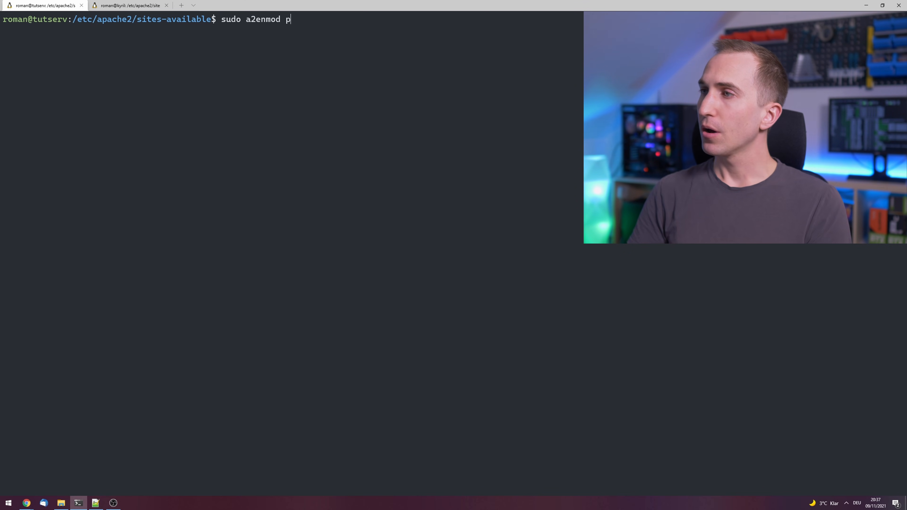
pyautogui.write('roxy proxy_ht')
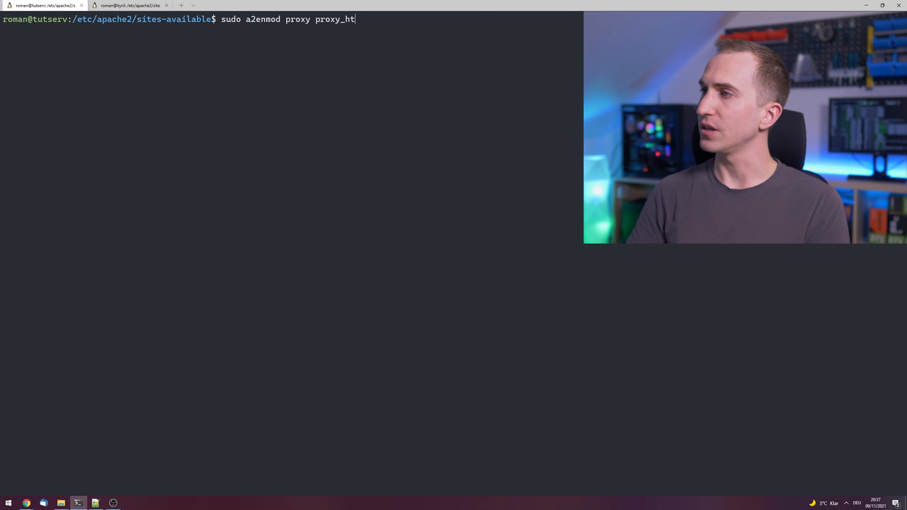
pyautogui.write('tp')
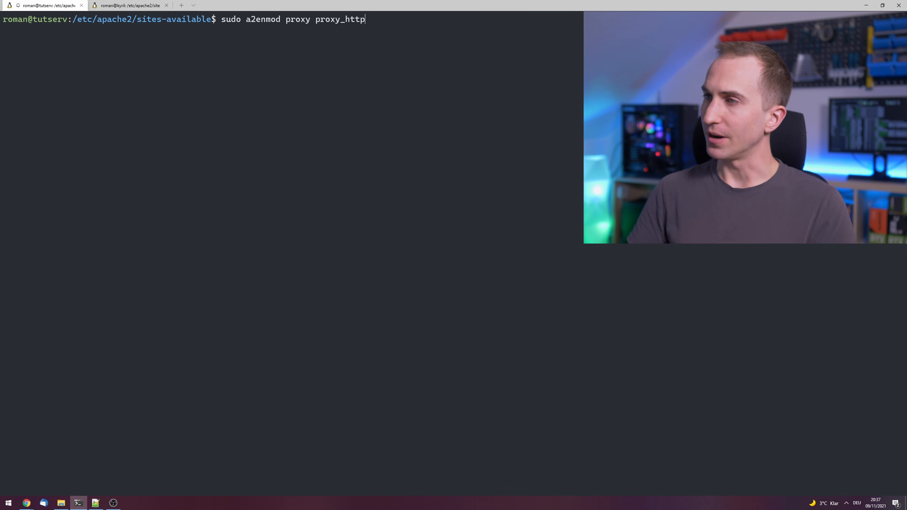
pyautogui.press('Return')
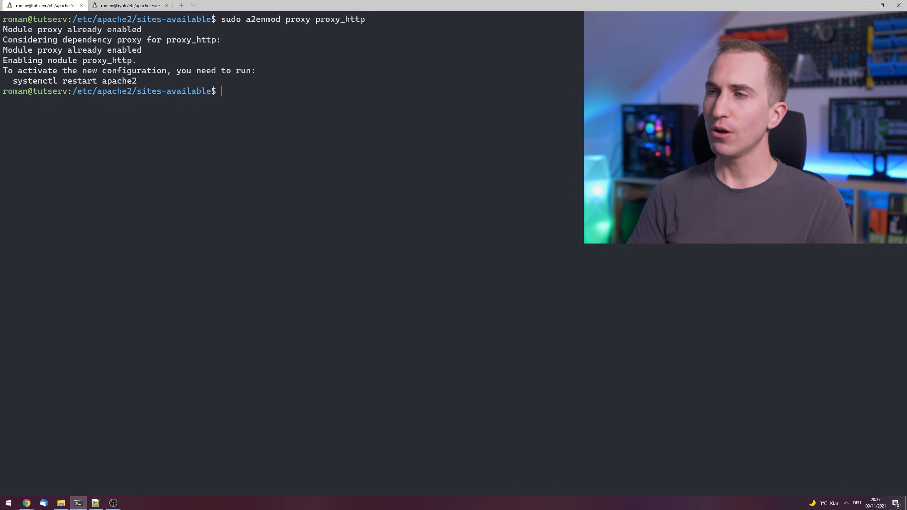
# Step: Restart Apache with 'sudo service apache2 restart'
pyautogui.write('sudo')
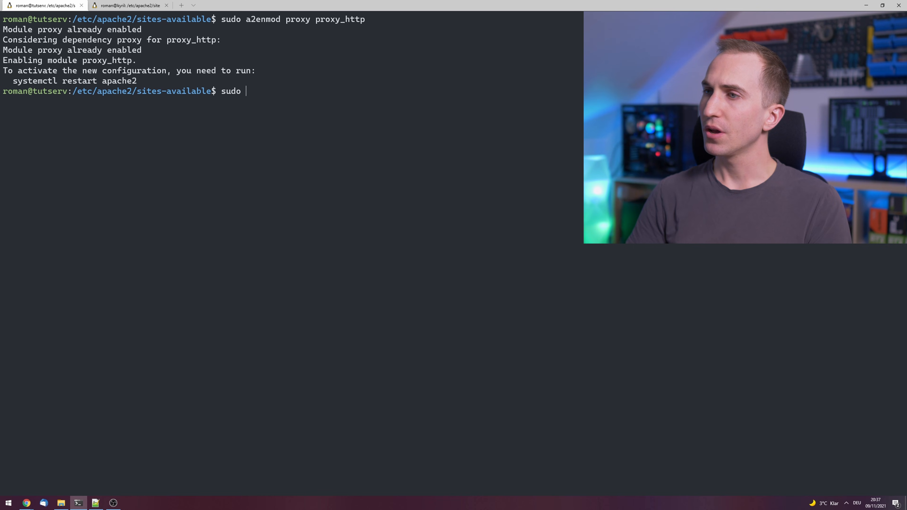
pyautogui.write('service apache2')
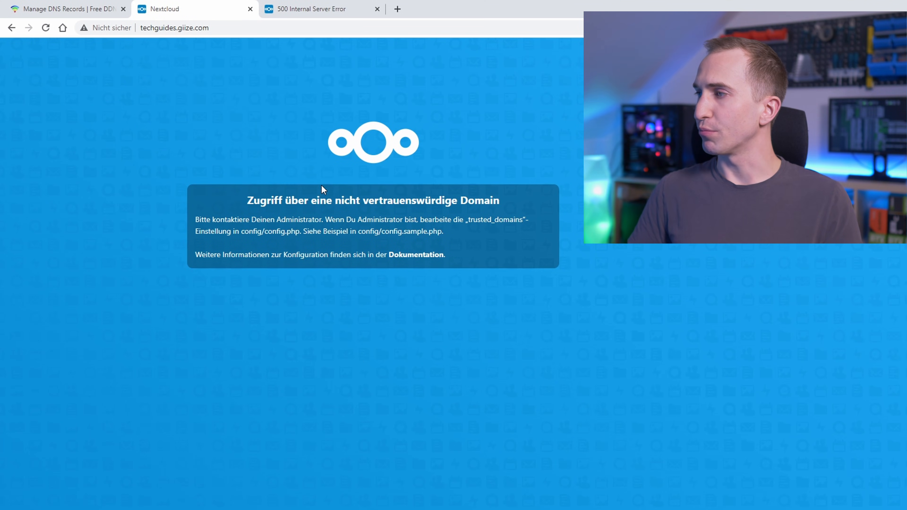
pyautogui.moveTo(269, 228)
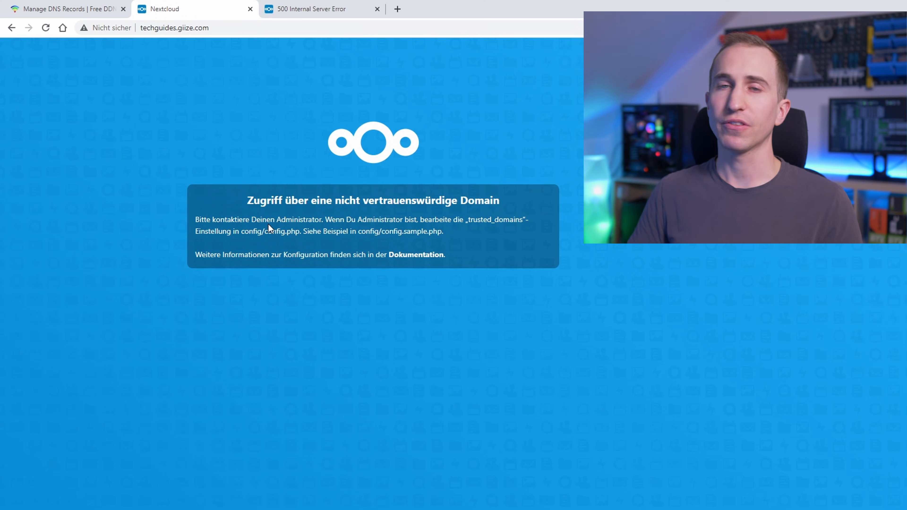
pyautogui.moveTo(255, 243)
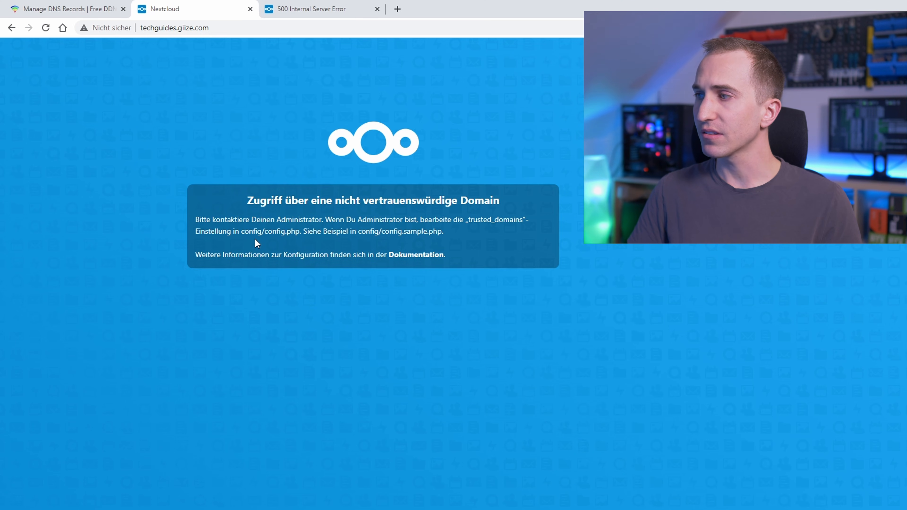
# Step: Reload techguides.giize.com and bw.techguides.giize.com to check both sites, then return to the terminal
pyautogui.click(174, 28)
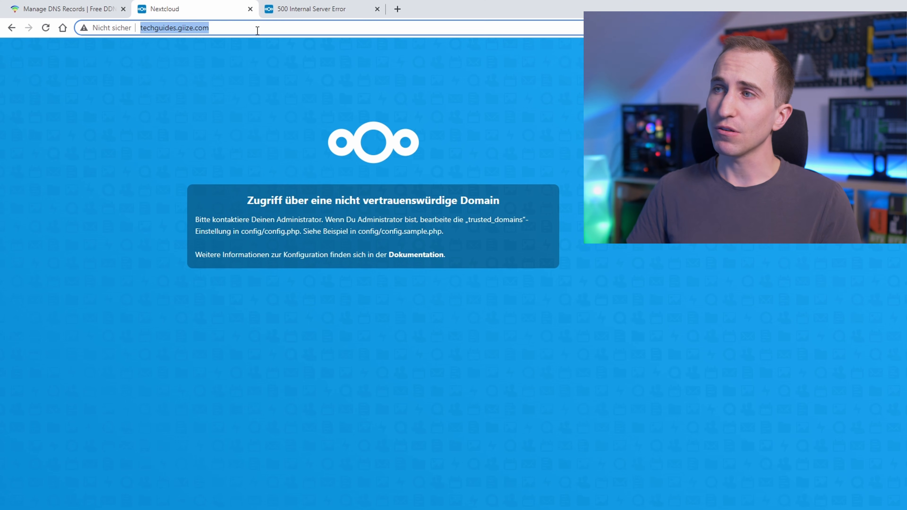
pyautogui.moveTo(41, 216)
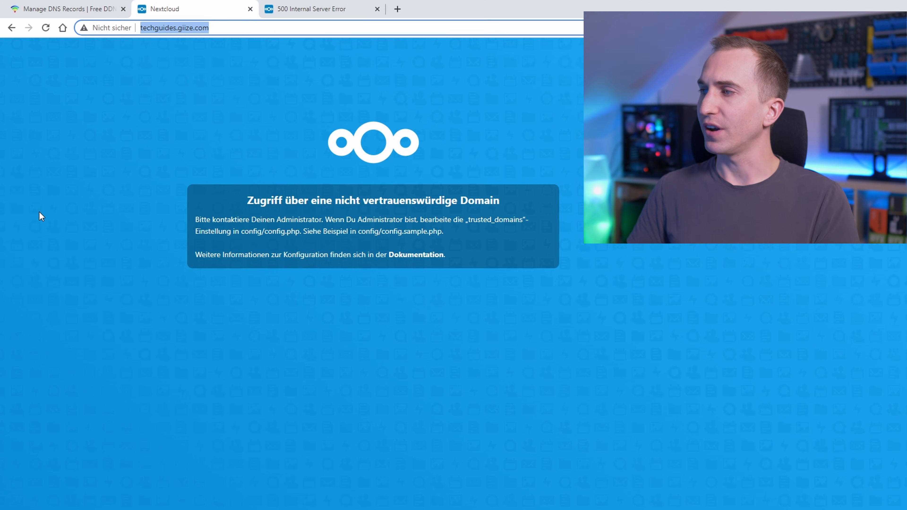
pyautogui.moveTo(44, 265)
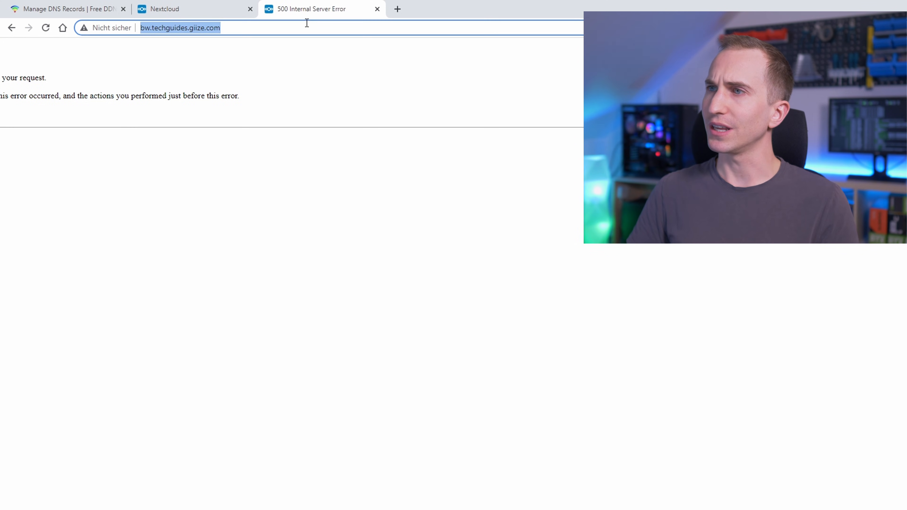
pyautogui.press('Return')
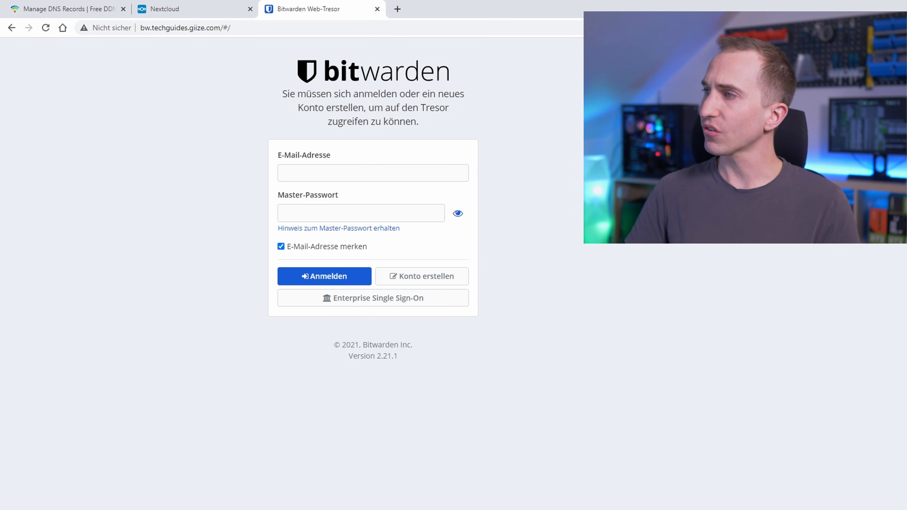
pyautogui.click(373, 173)
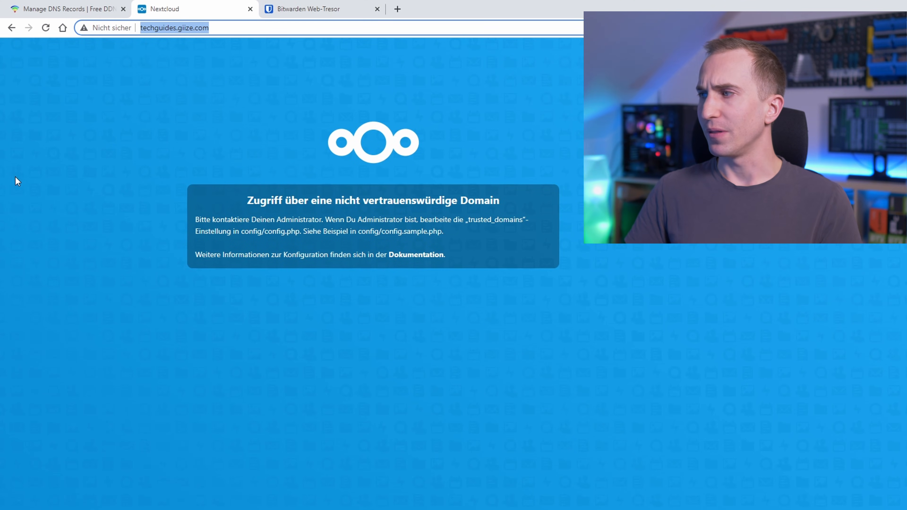
pyautogui.click(78, 502)
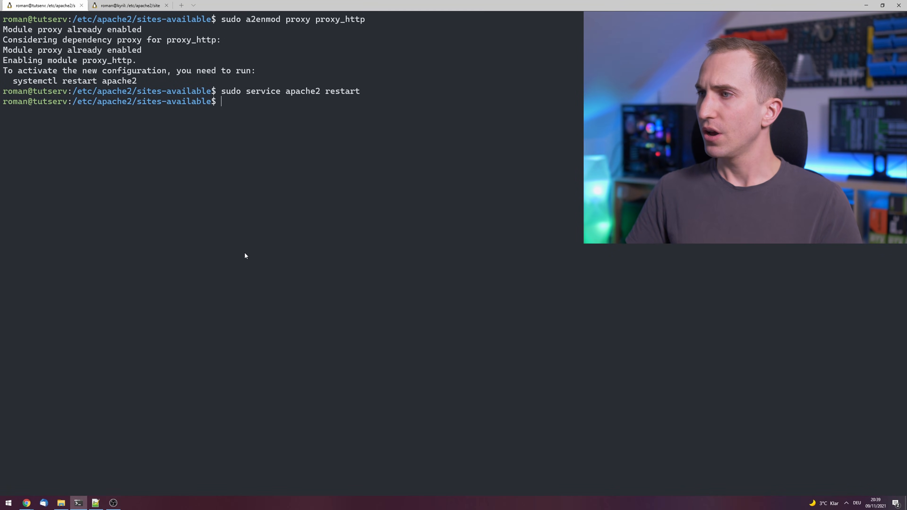
# Step: Open /var/www/nextcloud/config/config.php in nano with sudo
pyautogui.write('cd /c')
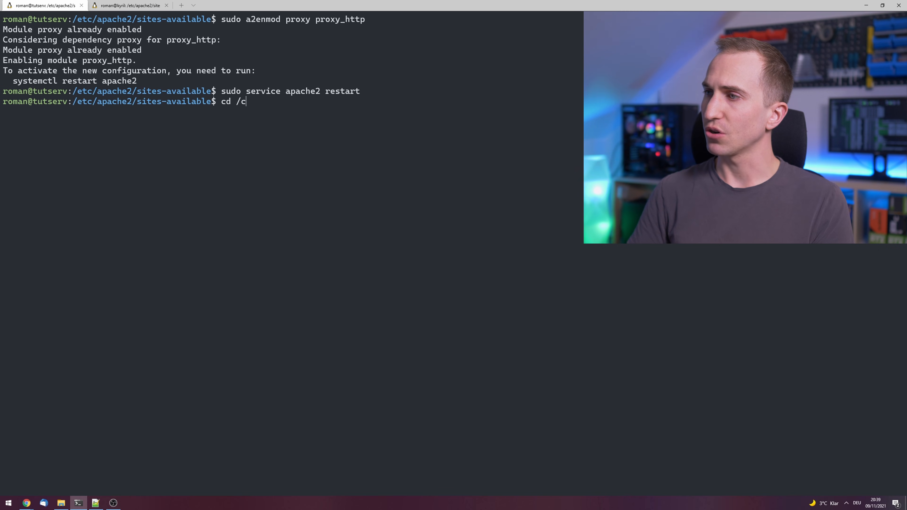
pyautogui.write('var/www/nextcloud/')
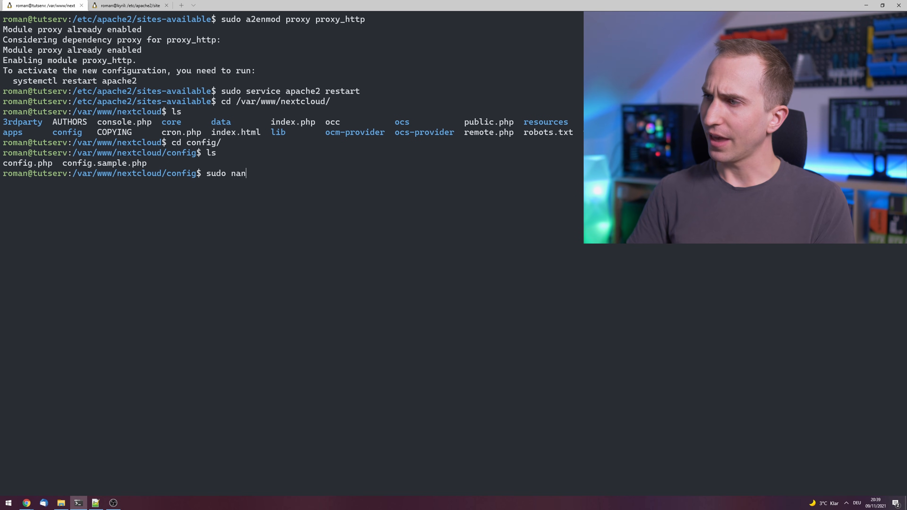
pyautogui.write('o config.ph')
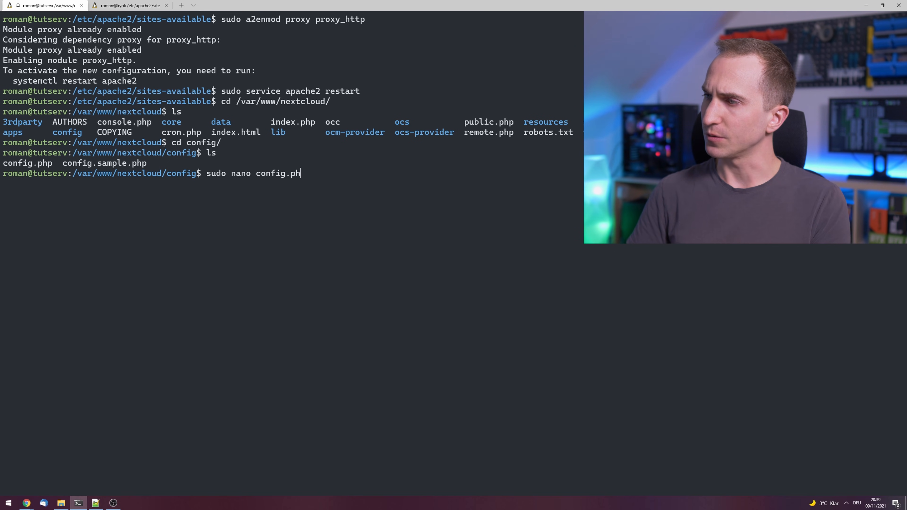
pyautogui.press('Return')
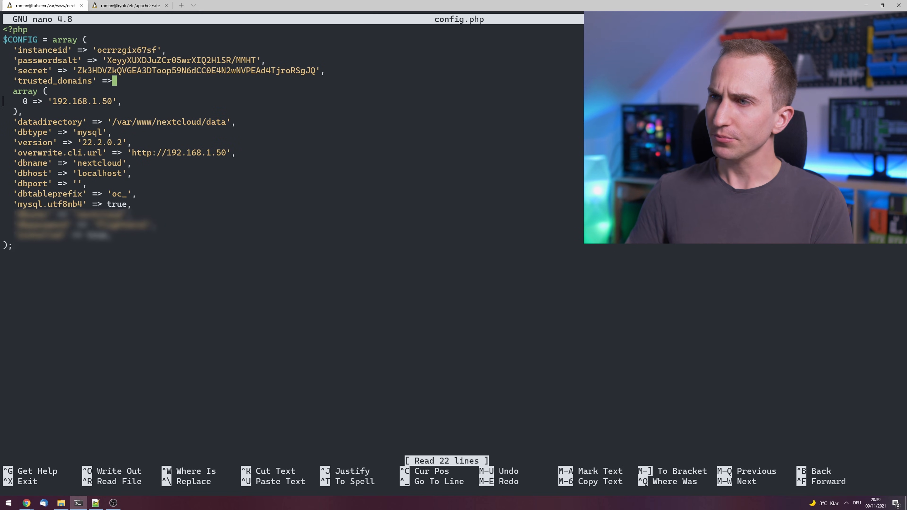
# Step: Add 1 => 'techguides.giize.com', to trusted_domains, save, and reach the Nextcloud login in Chrome
pyautogui.write('1')
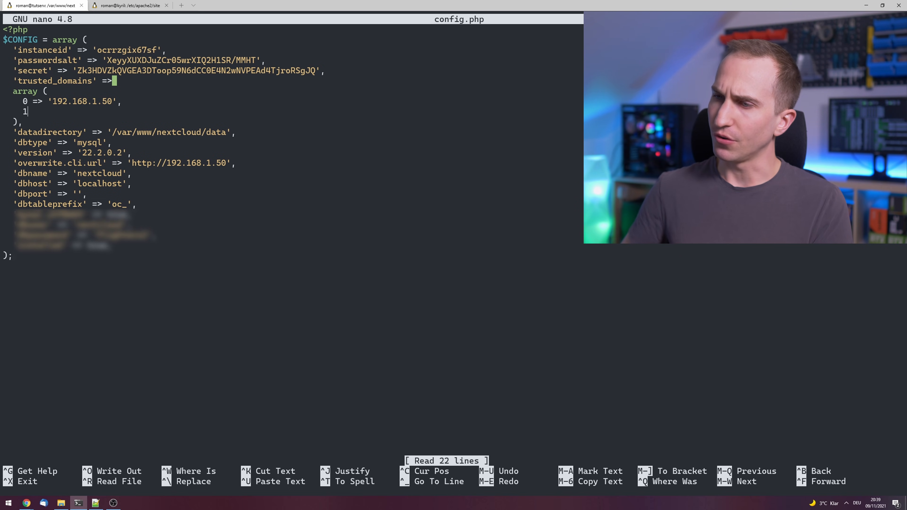
pyautogui.write('=>')
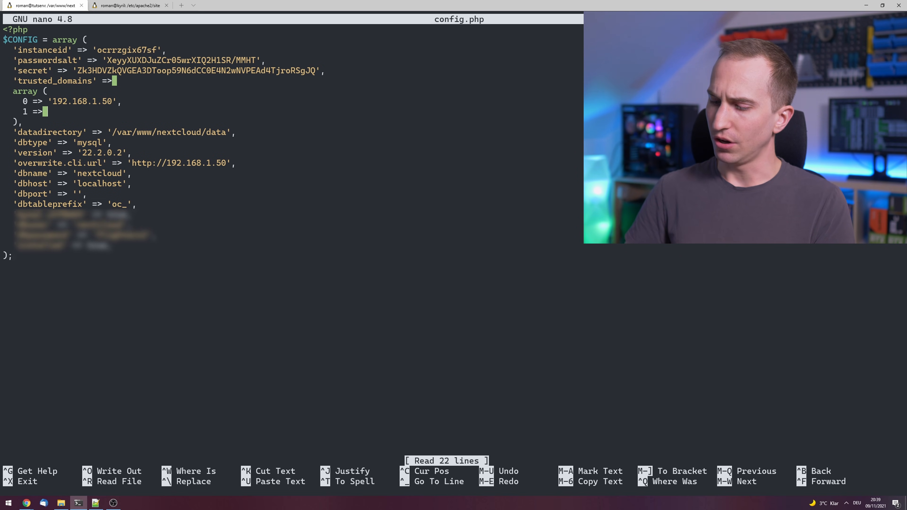
pyautogui.write("'")
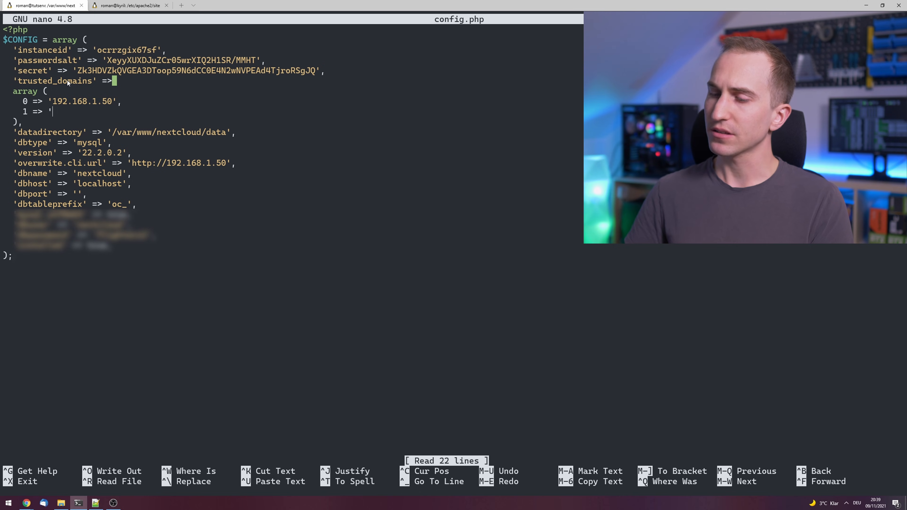
pyautogui.write('techguides.')
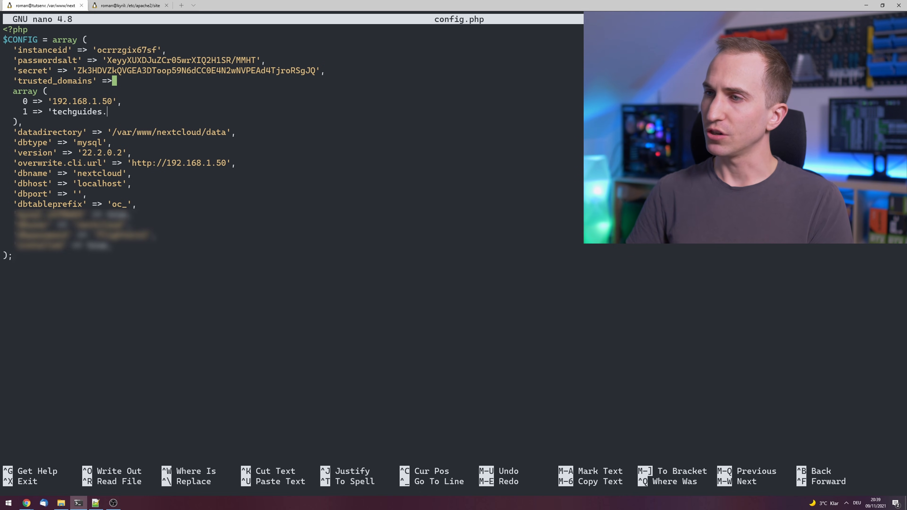
pyautogui.write("giize.com',")
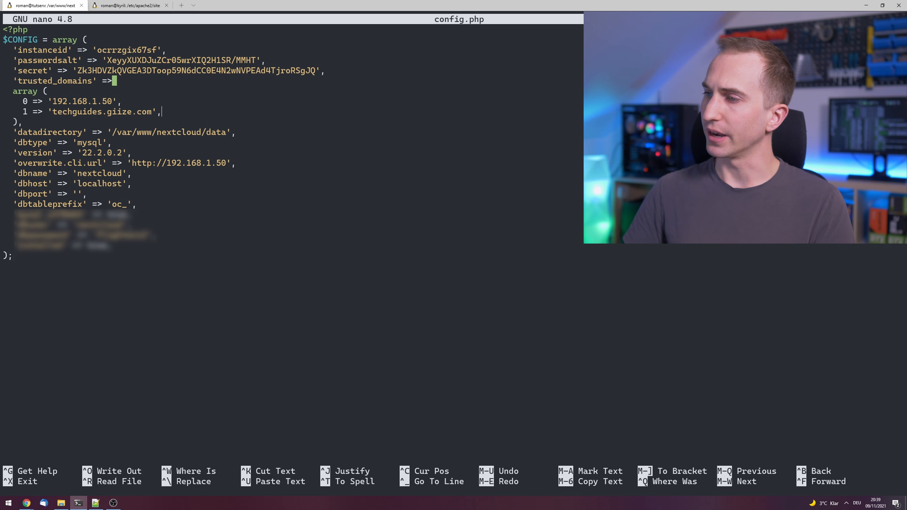
pyautogui.press('ctrl+x')
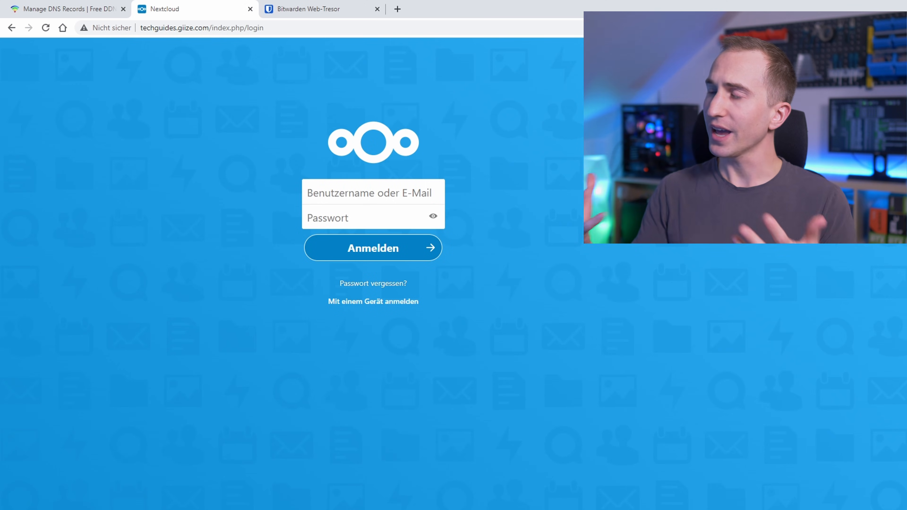
pyautogui.click(370, 193)
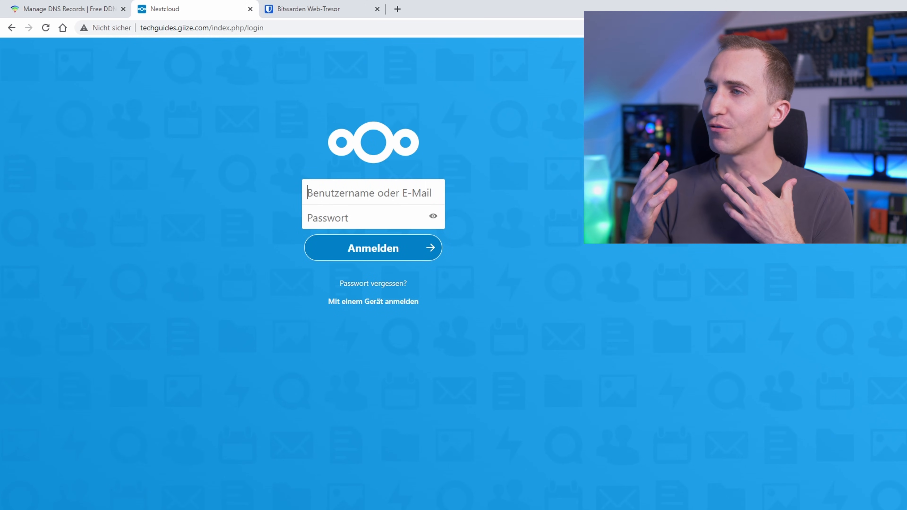